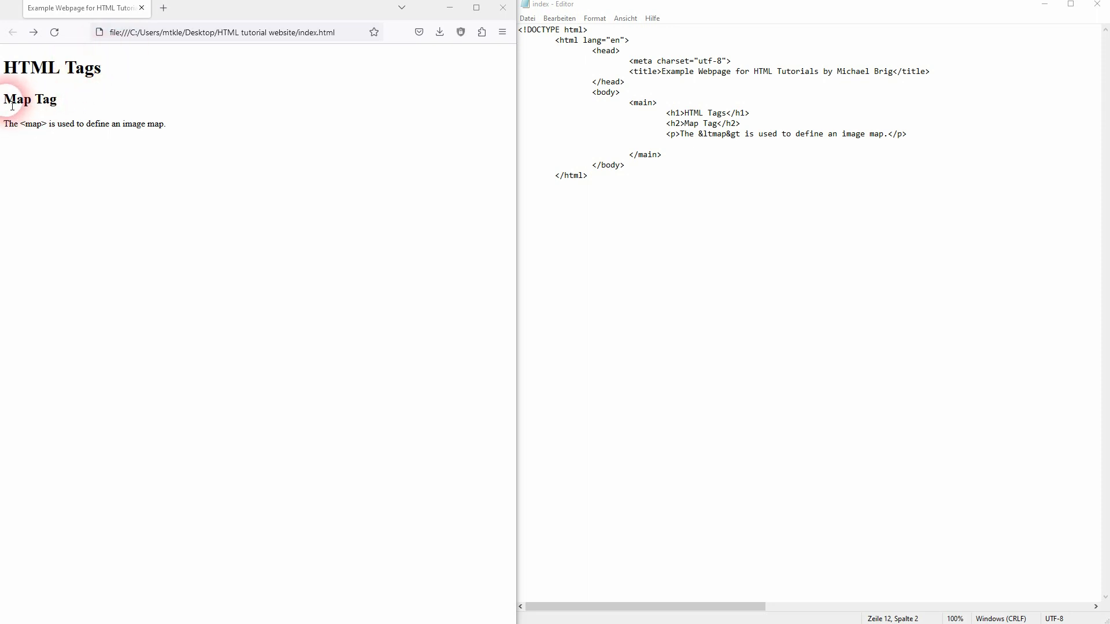
Add an opening and closing map element on new lines below the paragraph
drag(45, 123, 162, 123)
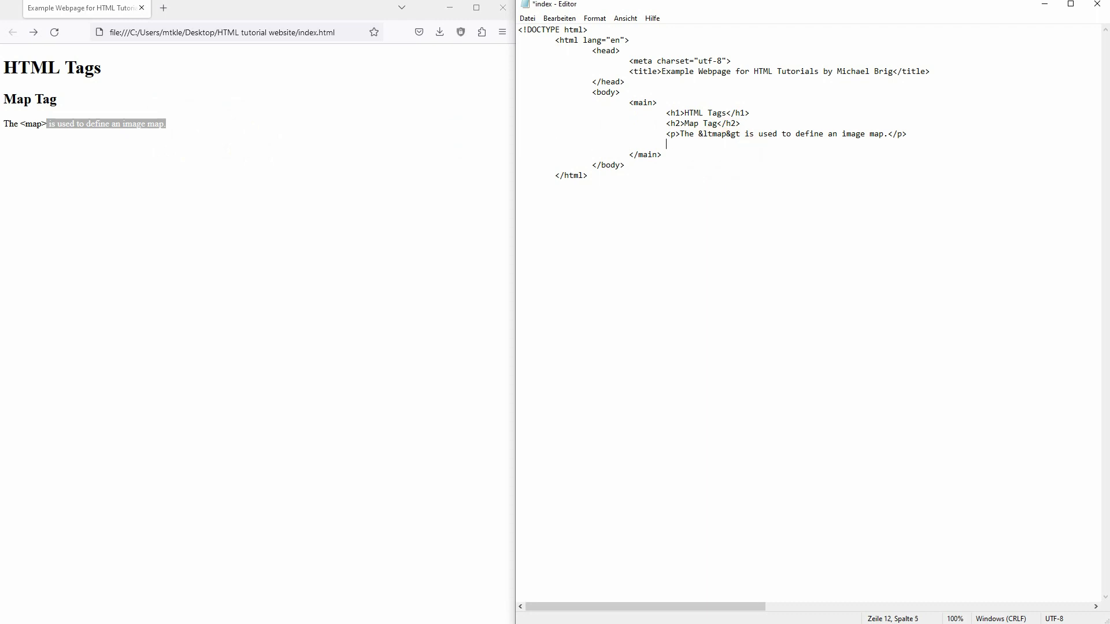
key(Enter)
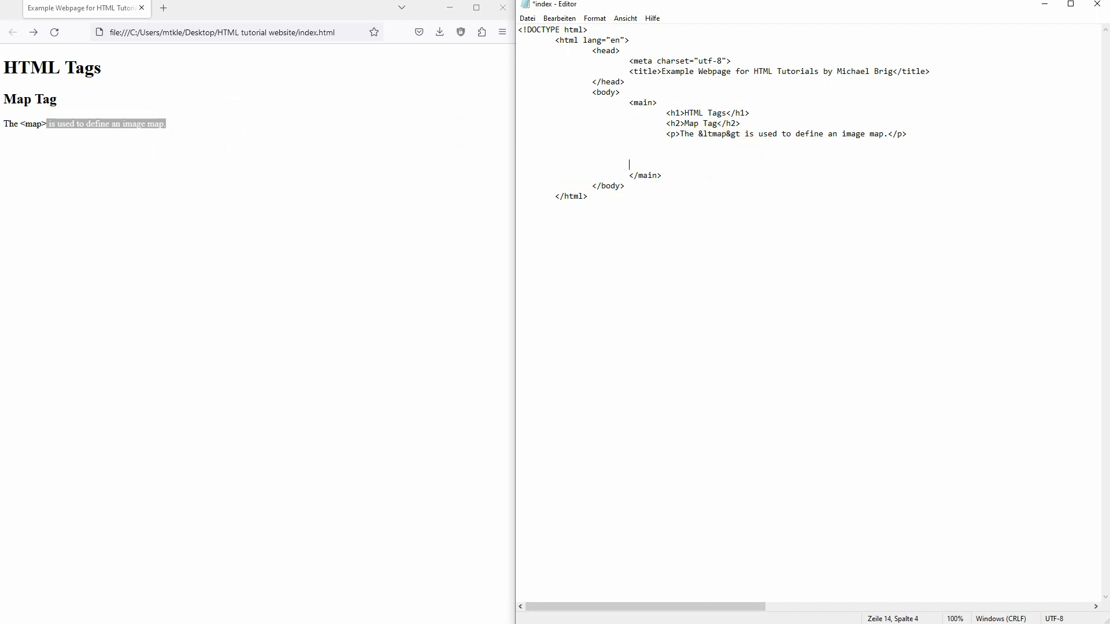
text(<map>)
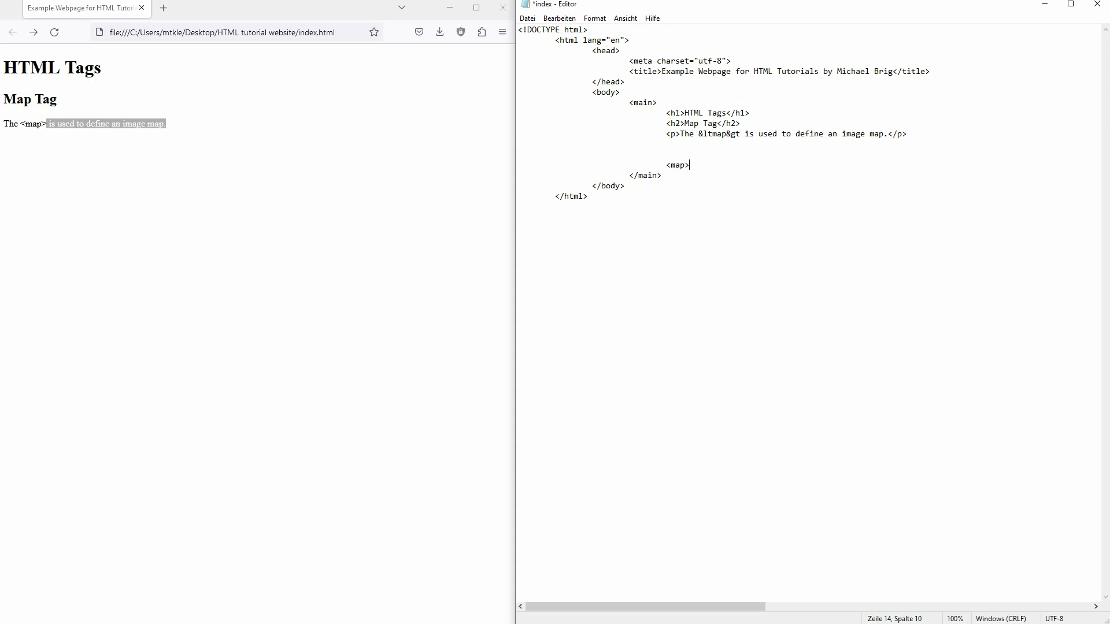
key(Enter)
text(<)
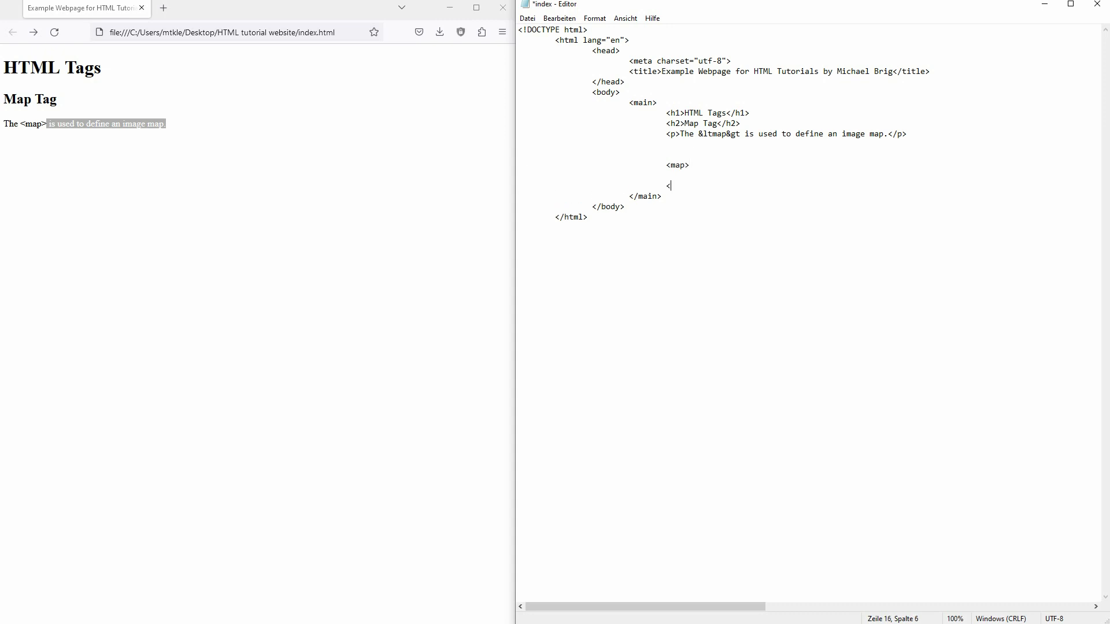
text(/map>)
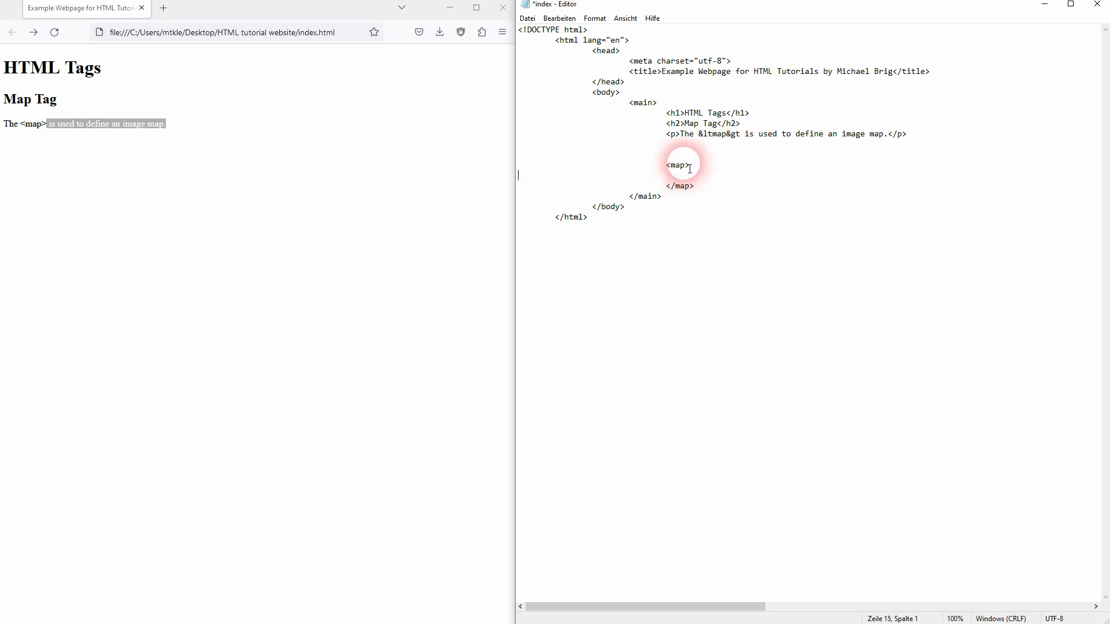
Name the map "example" and nest an empty <area> tag inside it
text(name=")
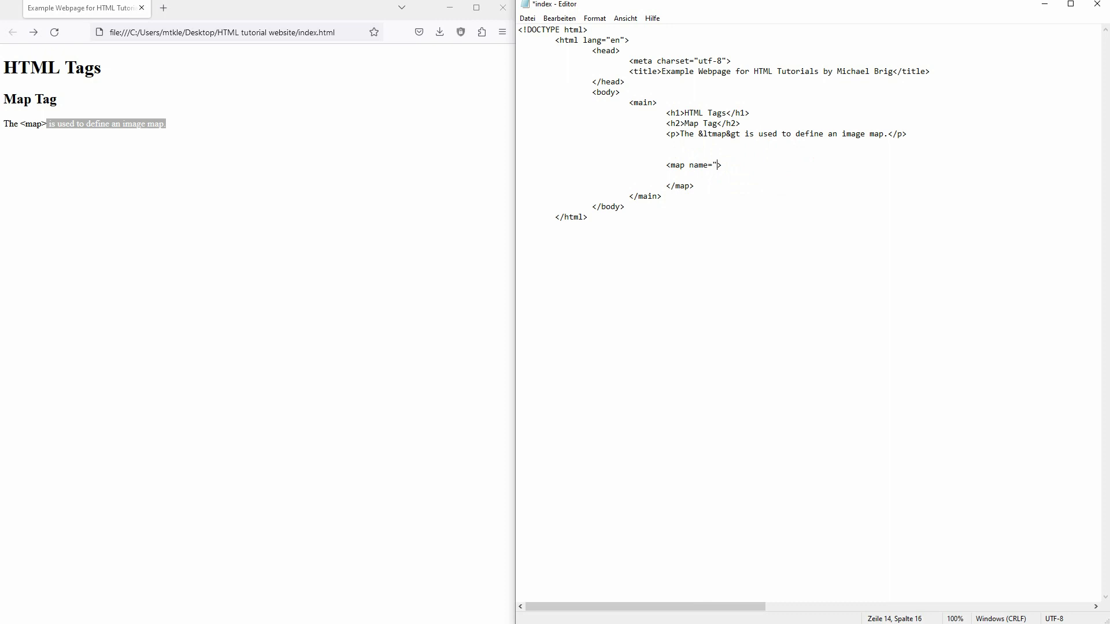
text(exam)
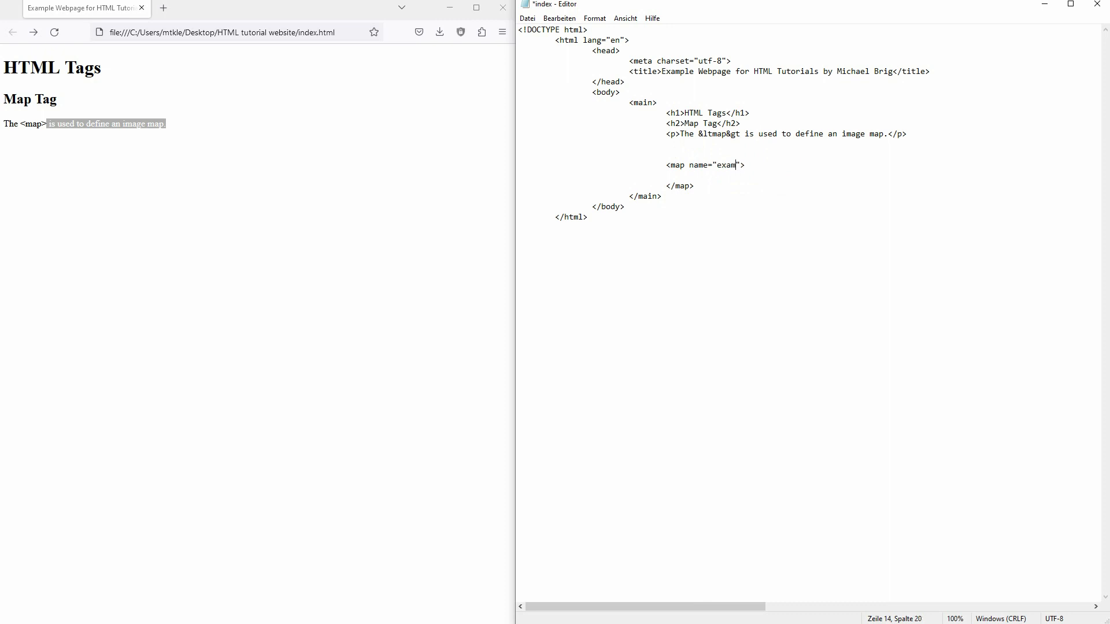
text(ple)
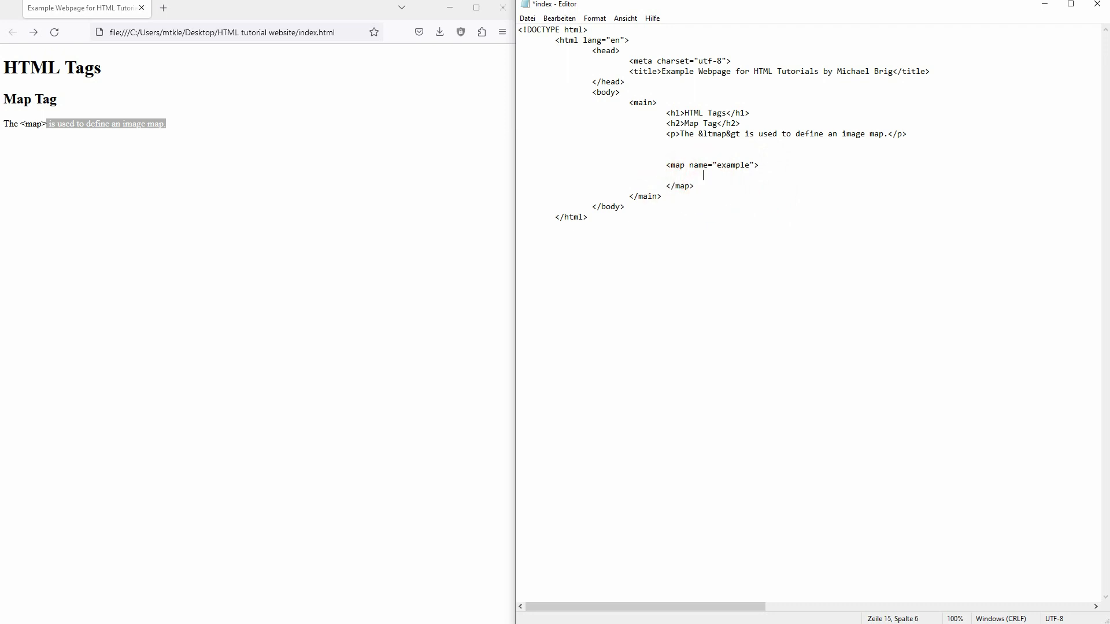
text(<area>)
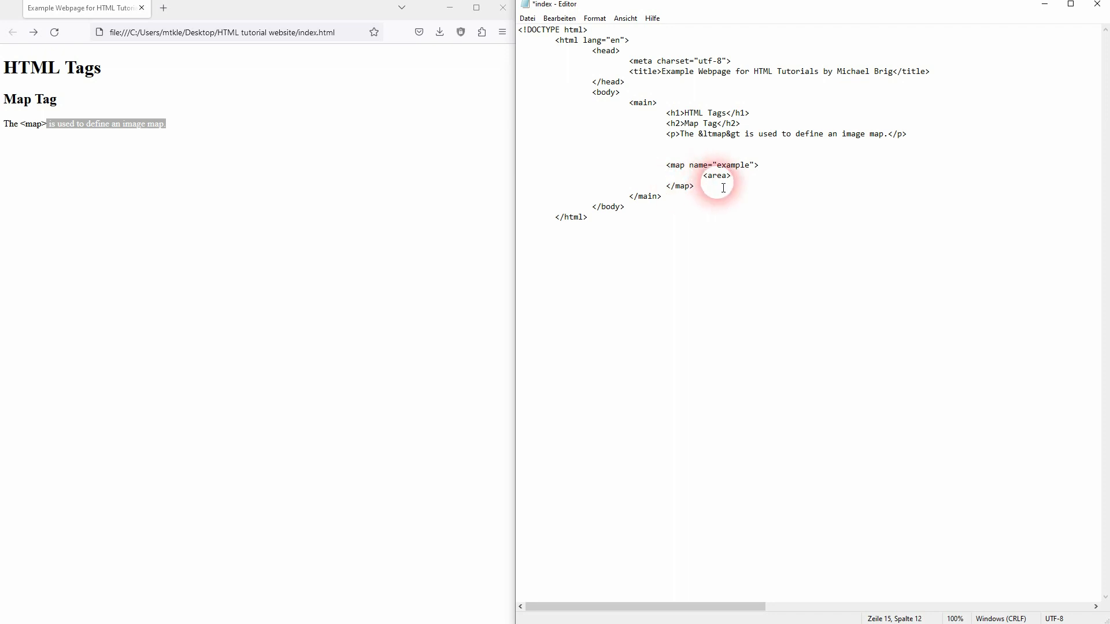
double_click(716, 176)
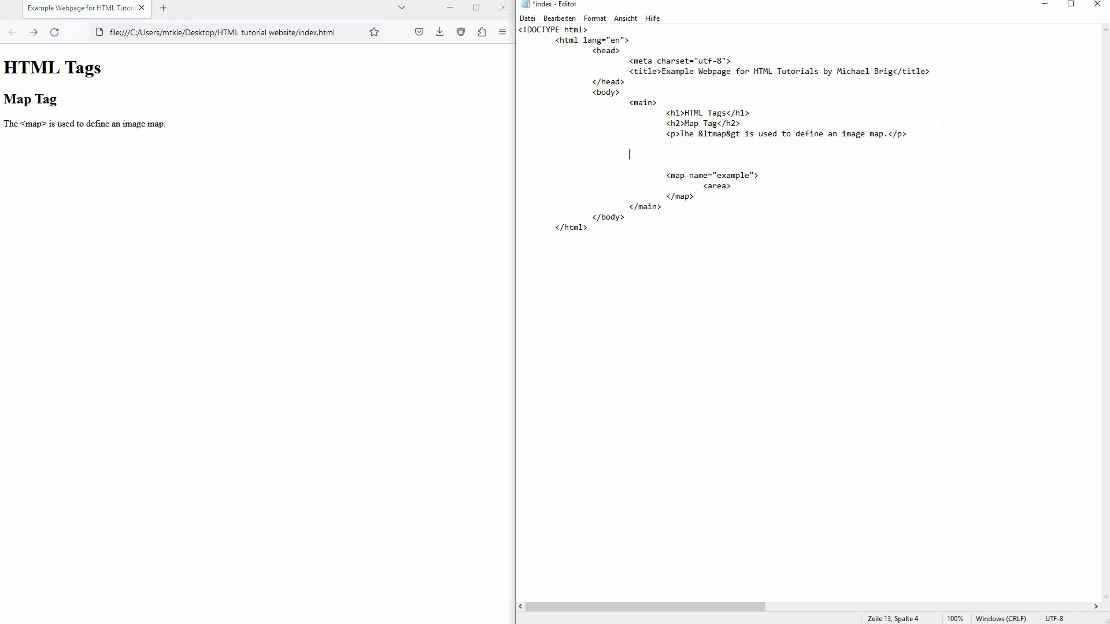
Insert <img src="/img/computer.jpg"> above the map element
text(<img>)
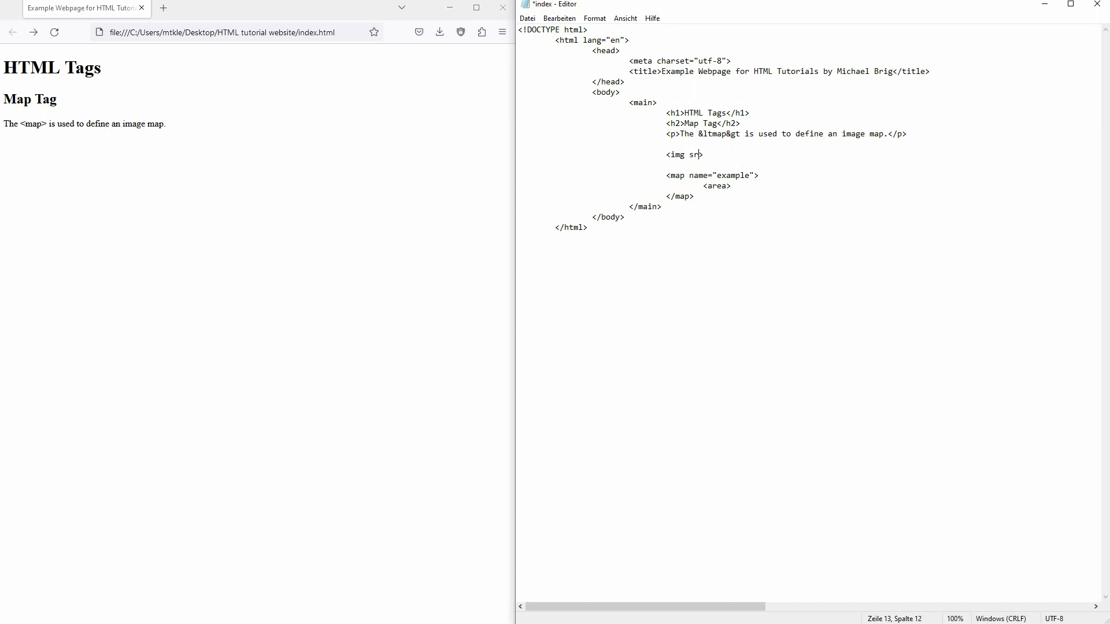
text(="">)
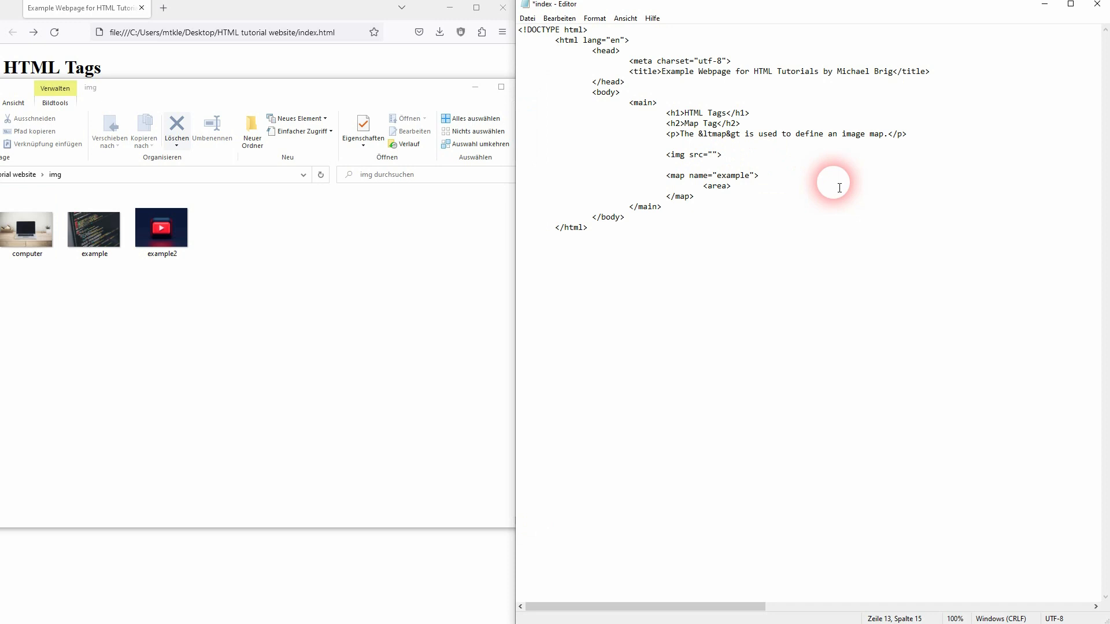
text(/img)
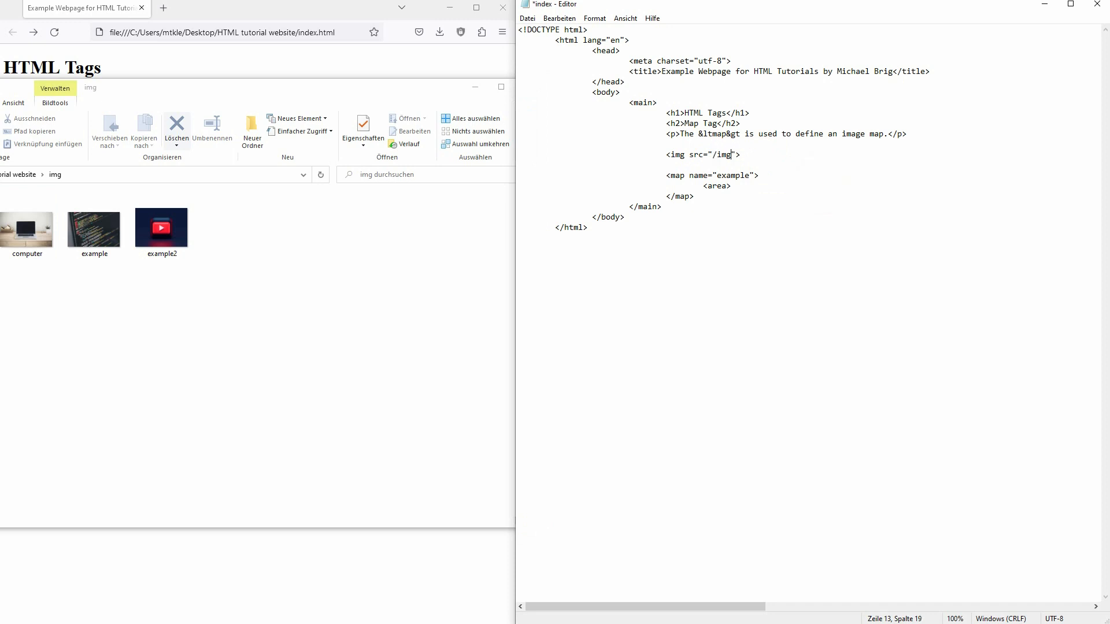
text(/c)
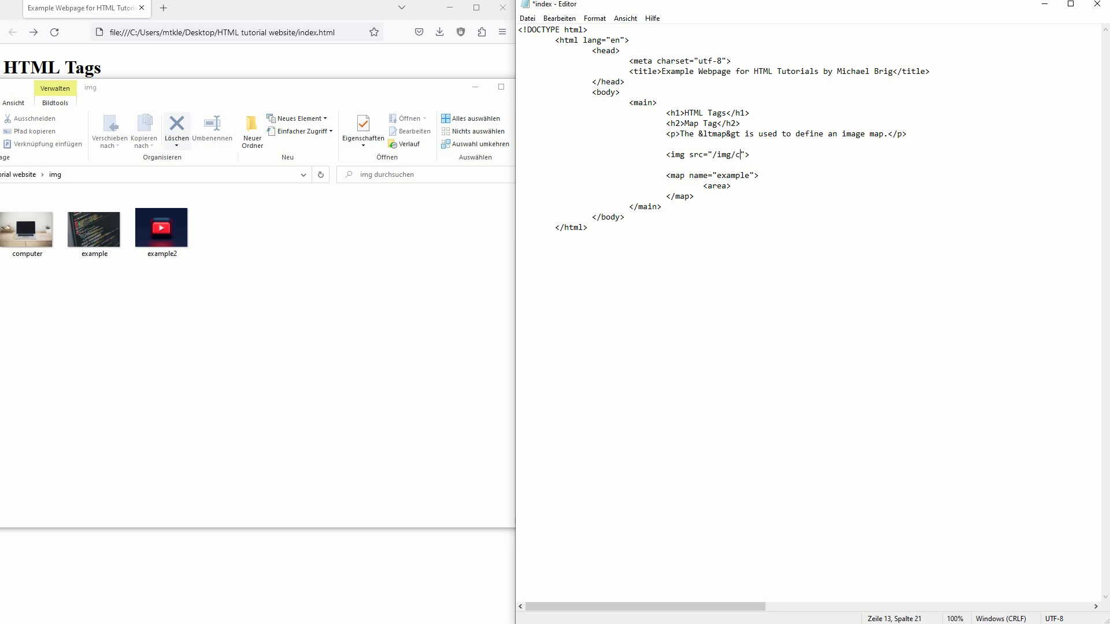
text(omputer.j)
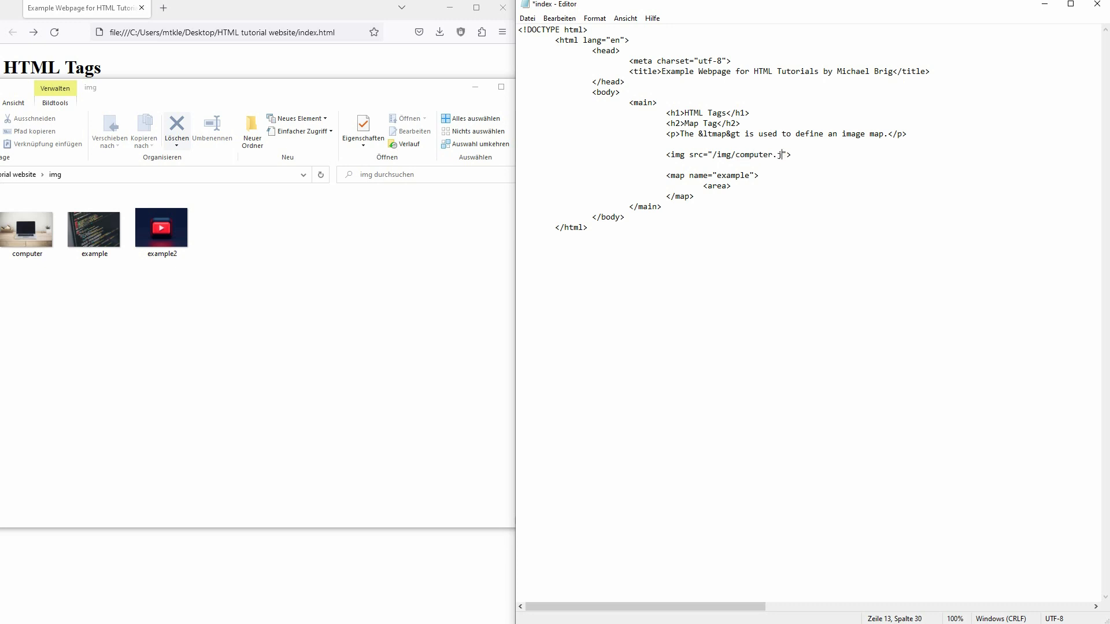
text(pg)
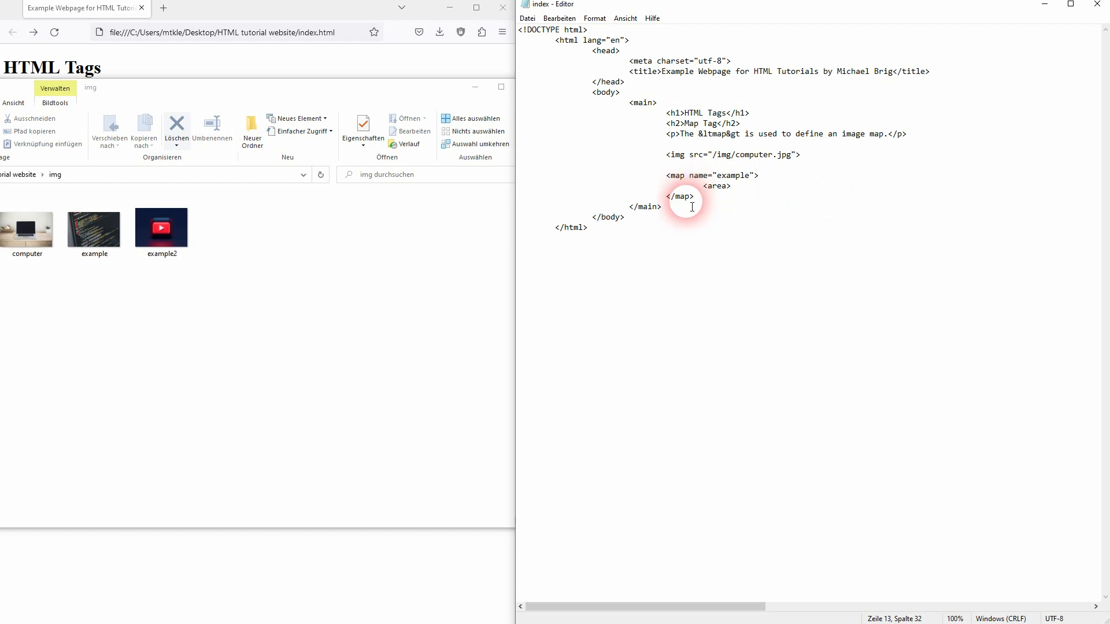
mouse_move(301, 22)
text( width=")
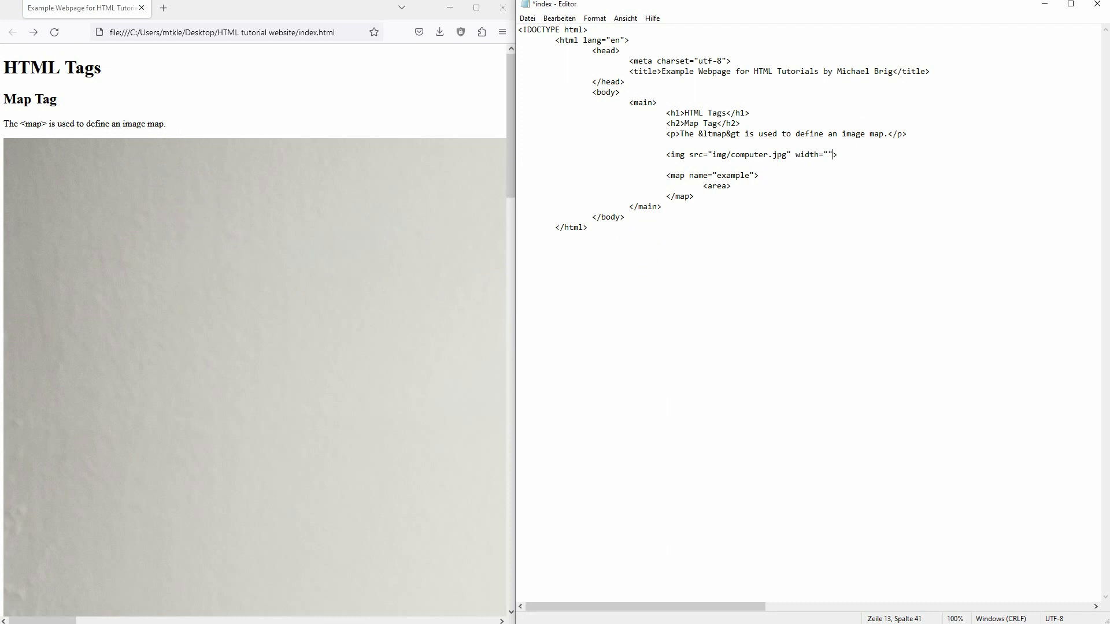
Give the img tag width 500 and usemap="#example", then save
text(500)
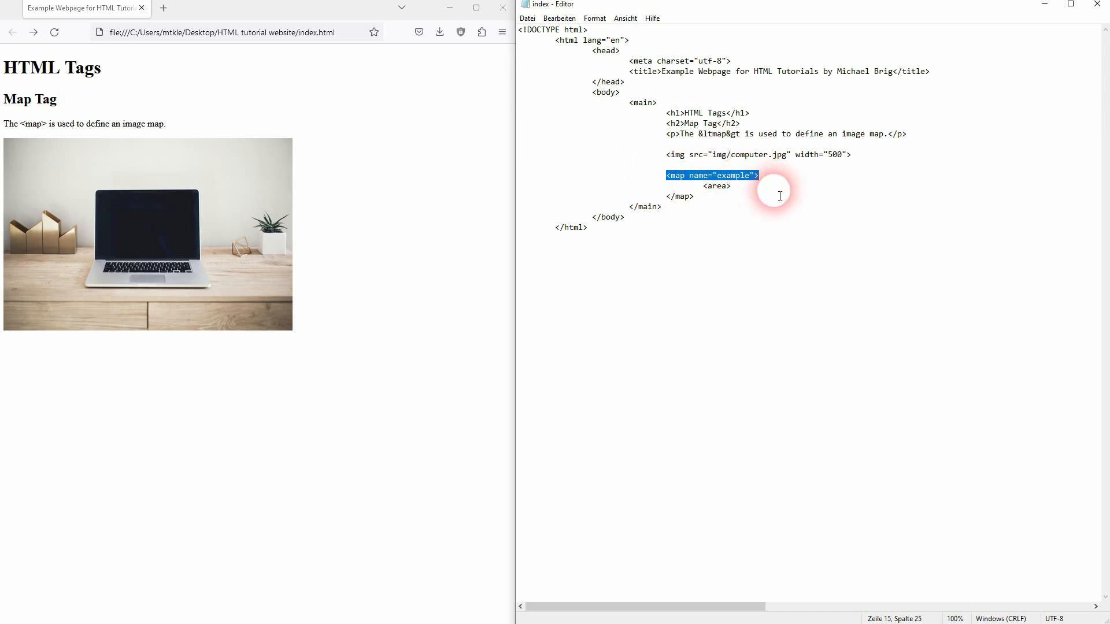
mouse_move(853, 160)
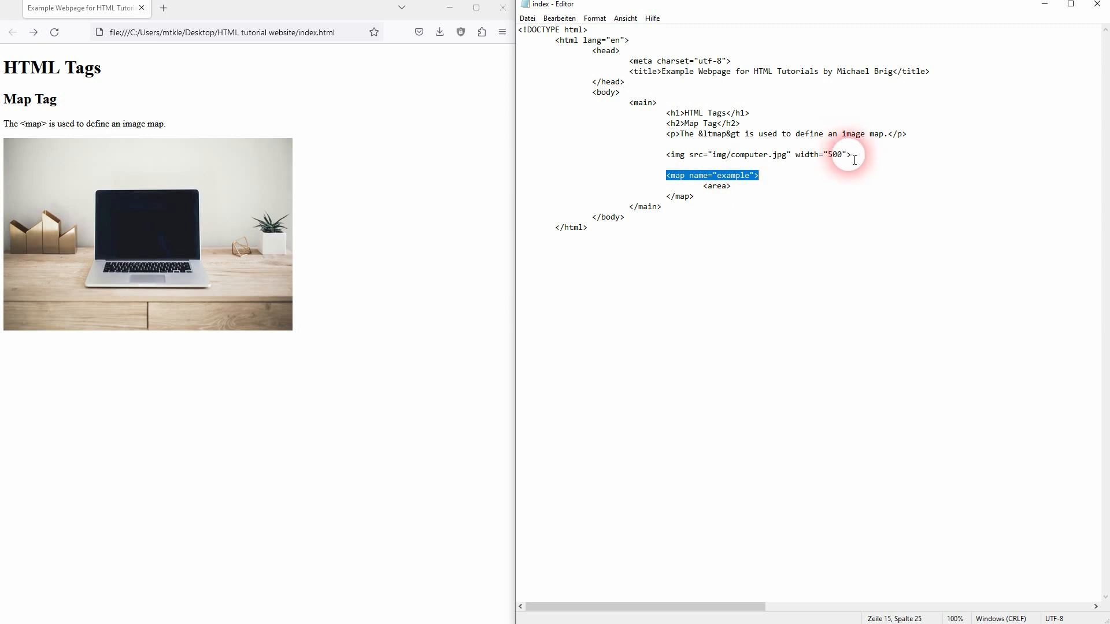
text(usema)
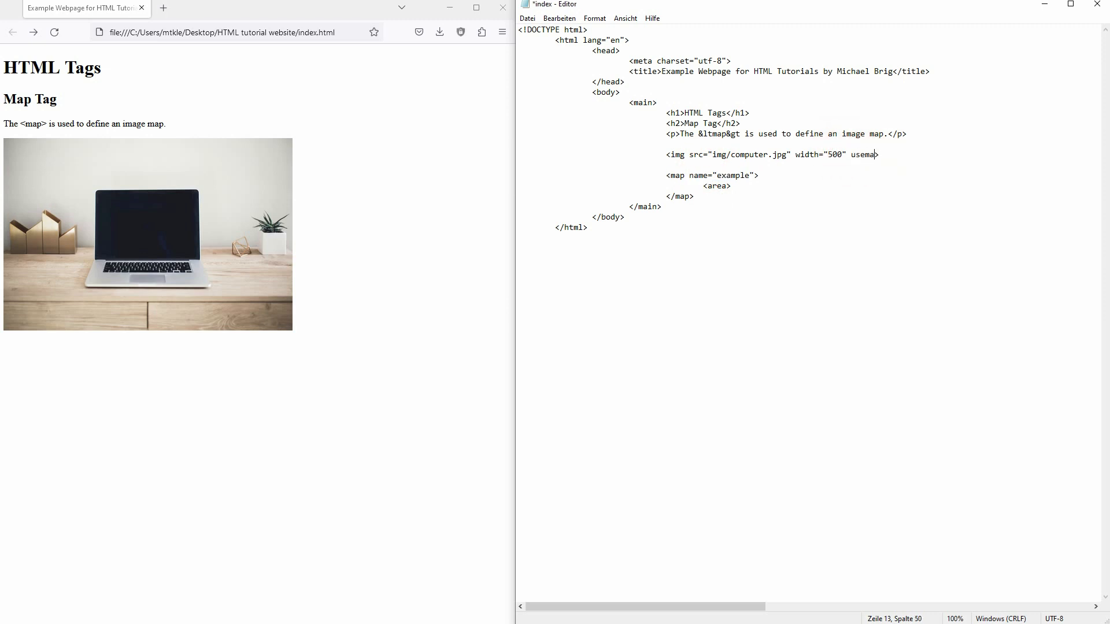
text(p="")
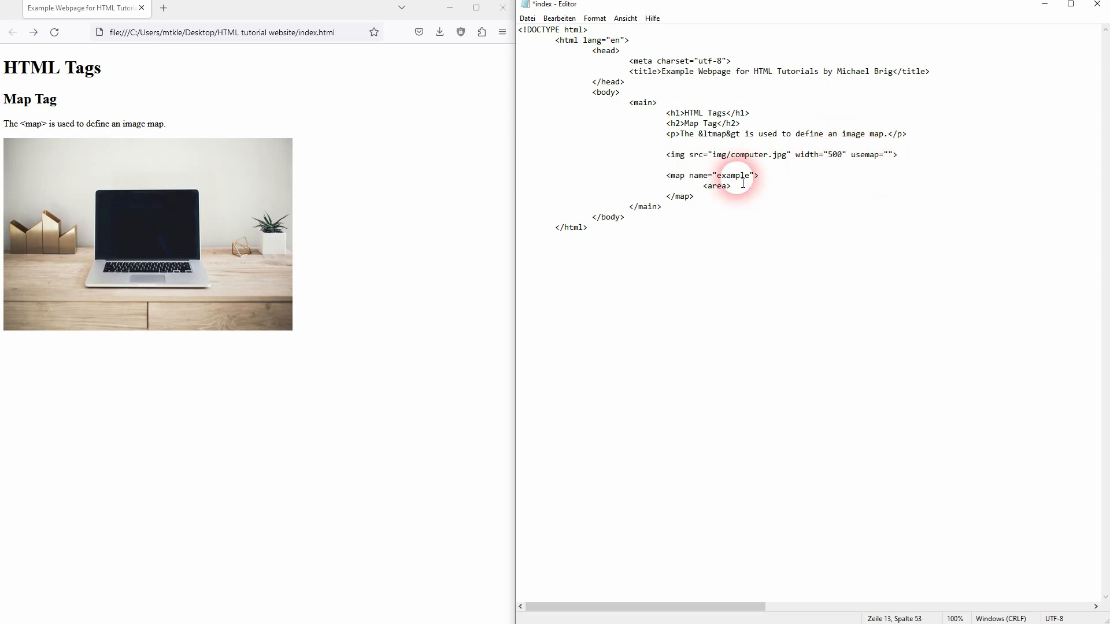
double_click(734, 176)
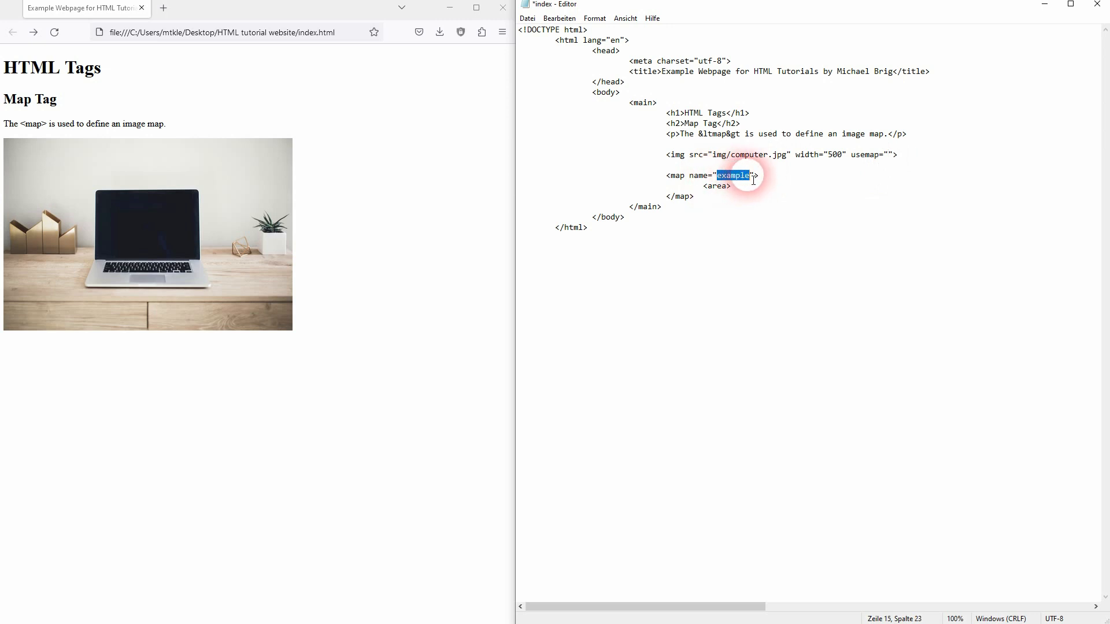
click(886, 155)
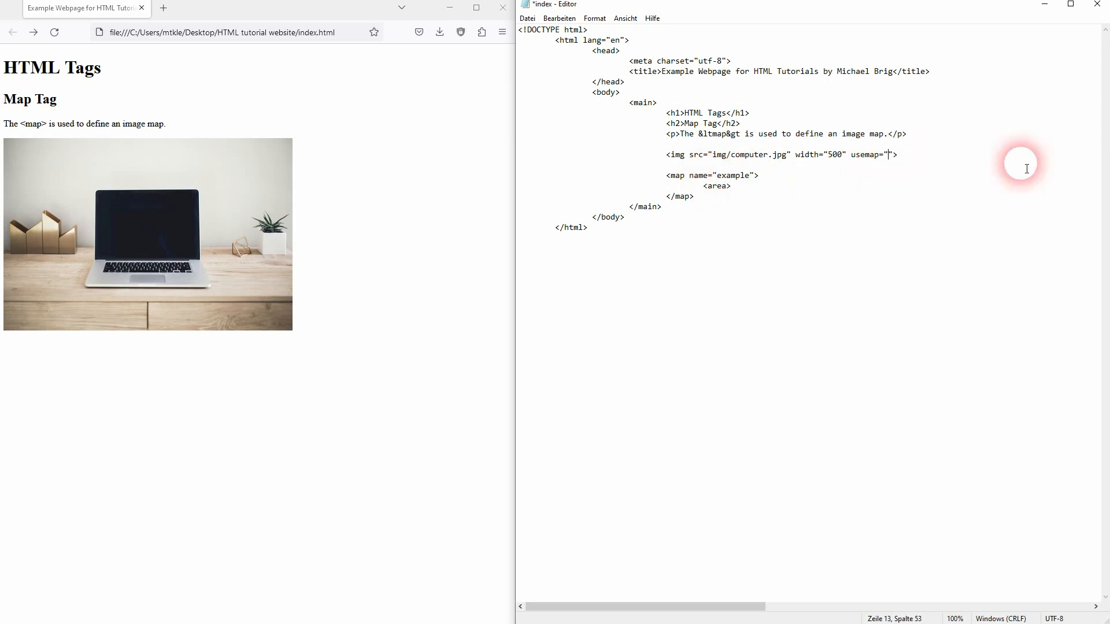
text(#example)
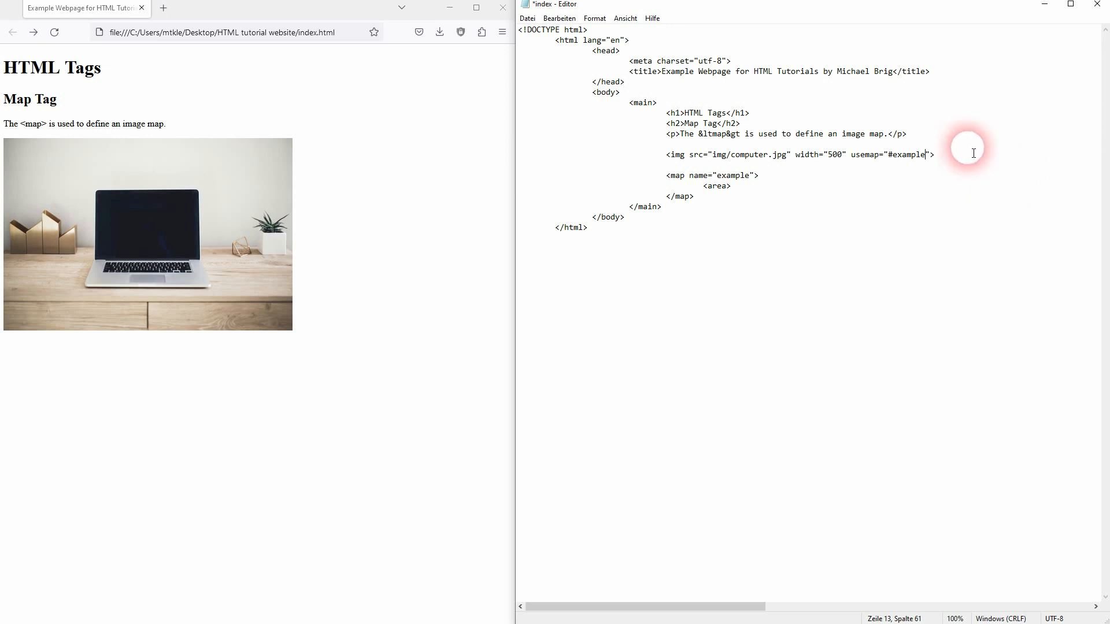
click(53, 31)
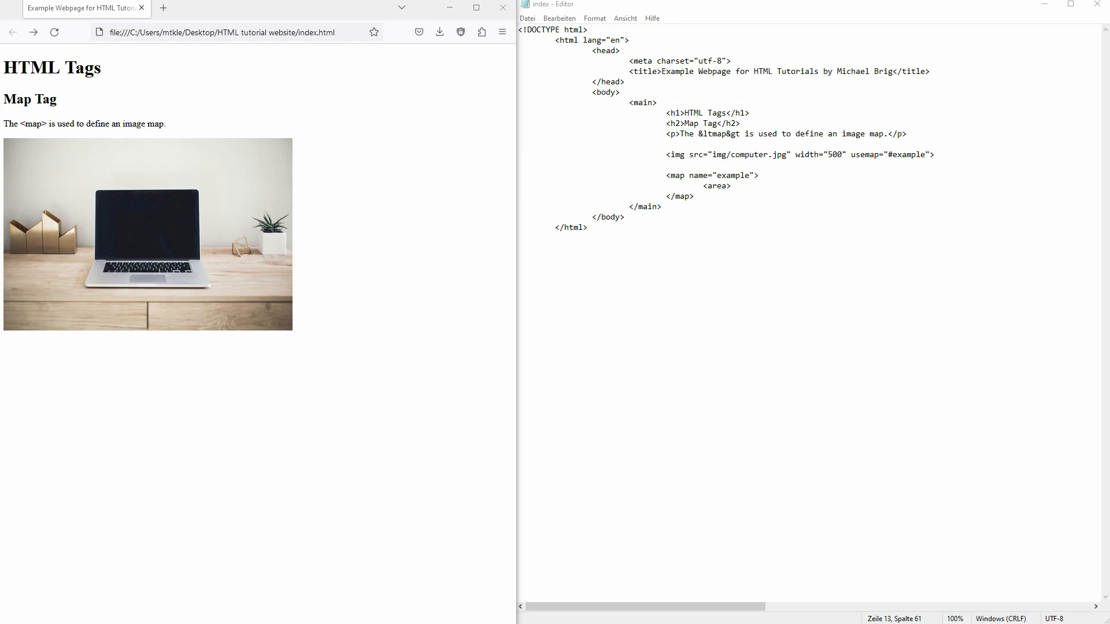
click(715, 180)
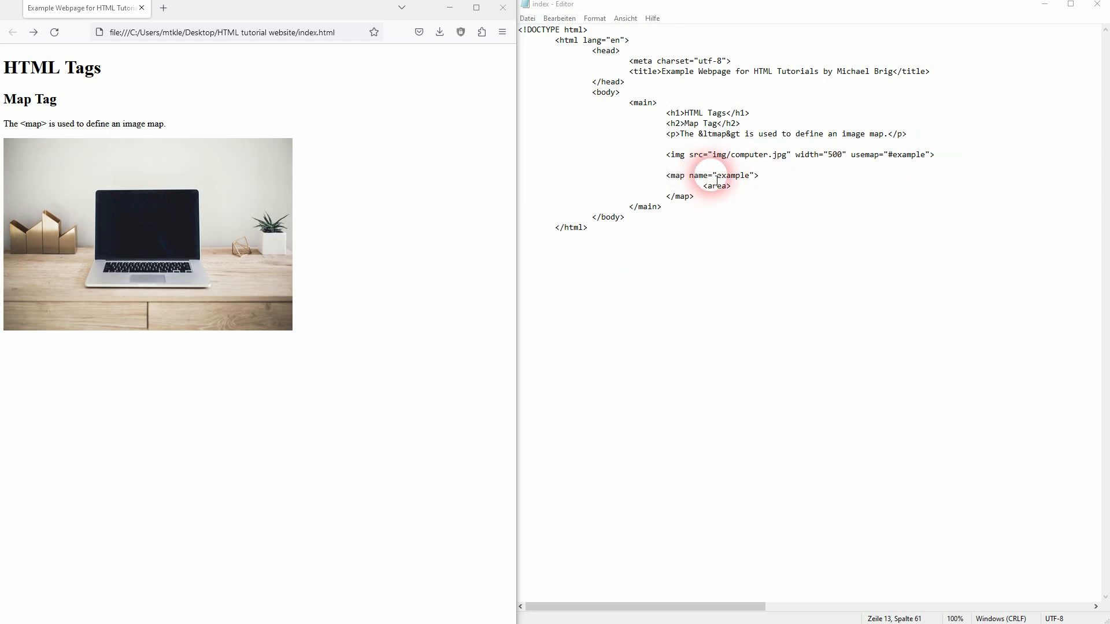
double_click(716, 185)
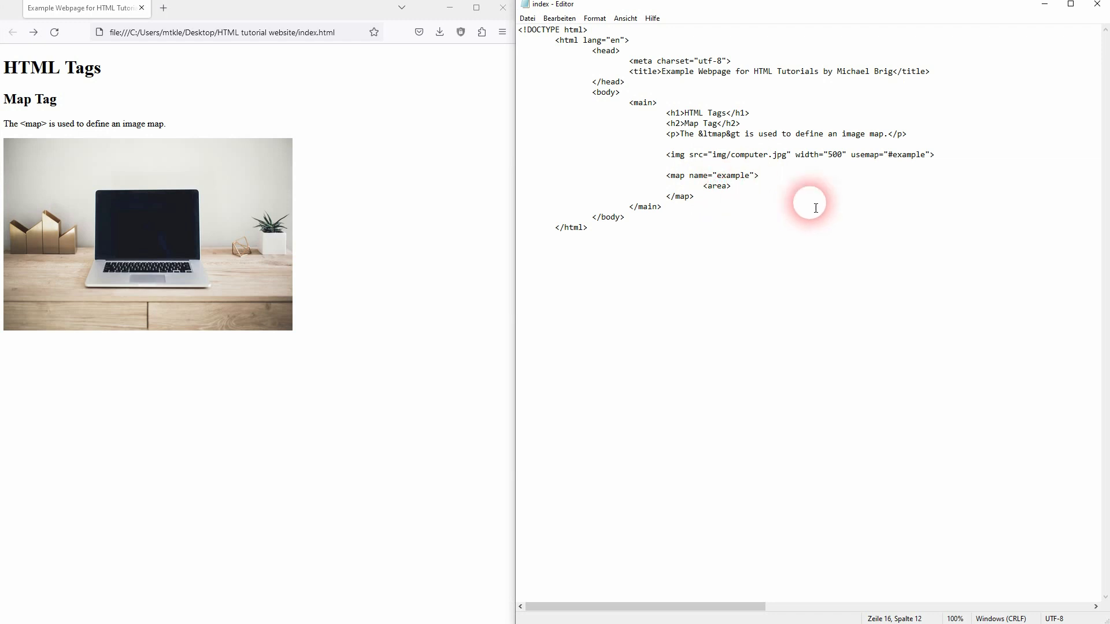
text(href="")
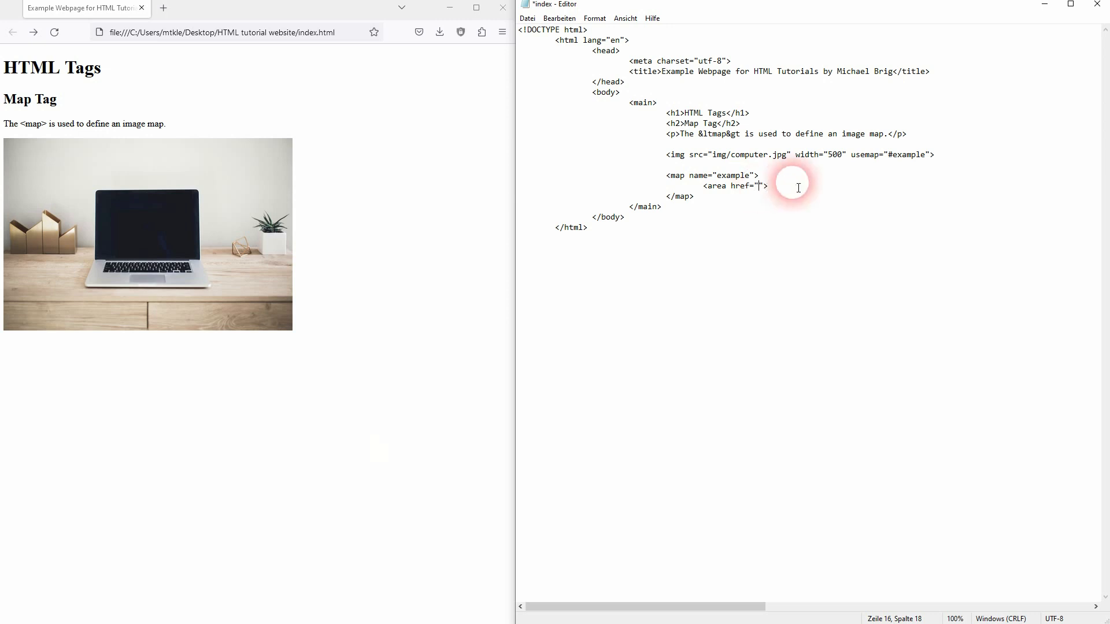
text(https://www.youtube.com/)
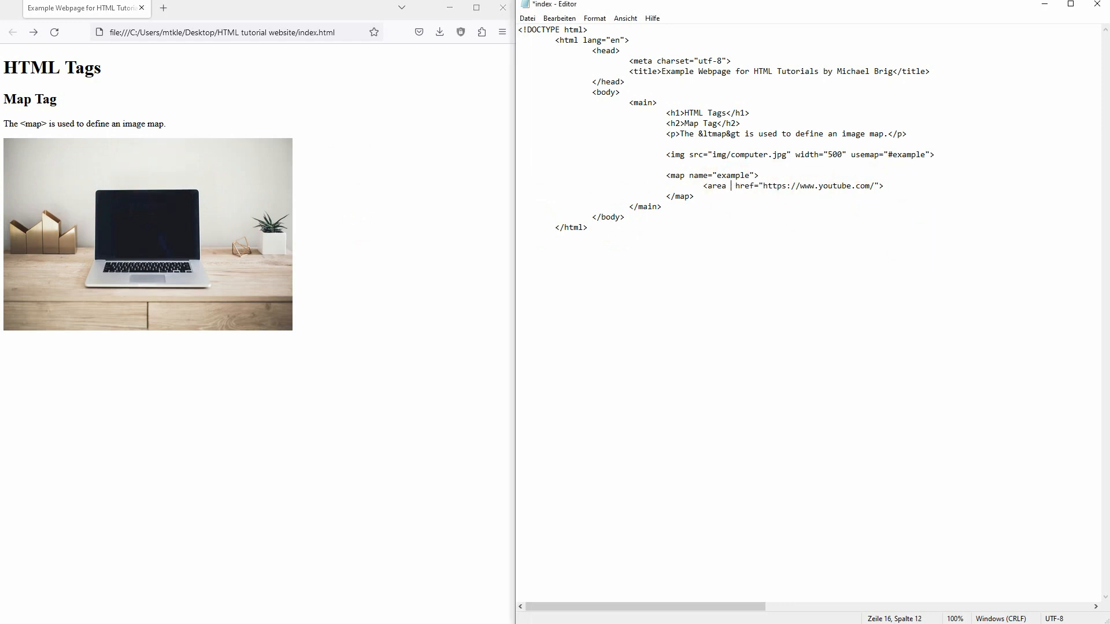
text(shape="")
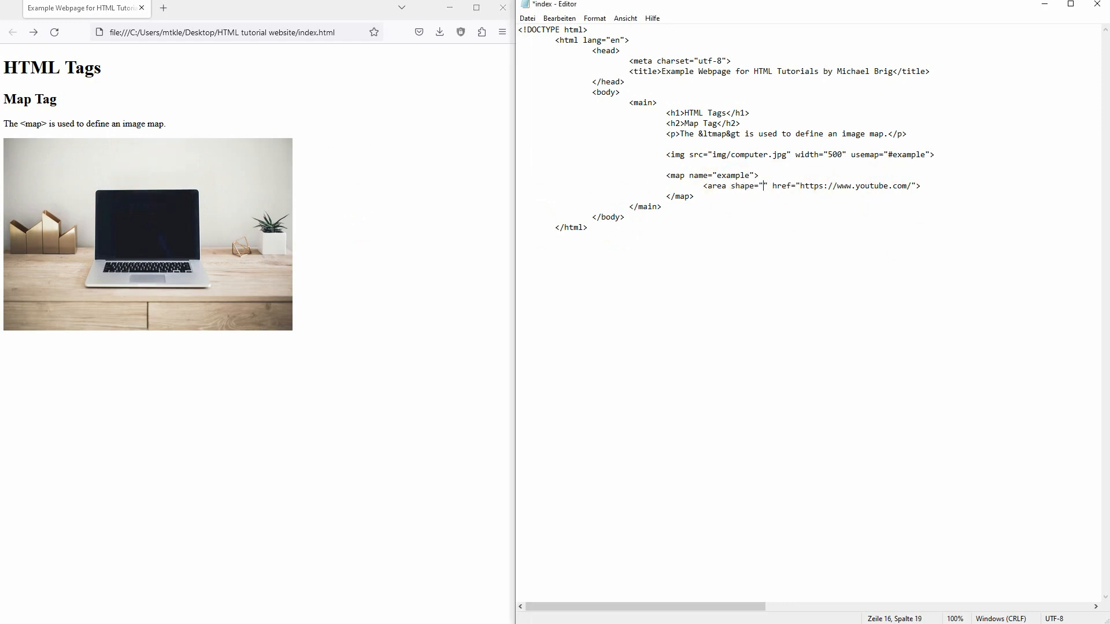
text(rect)
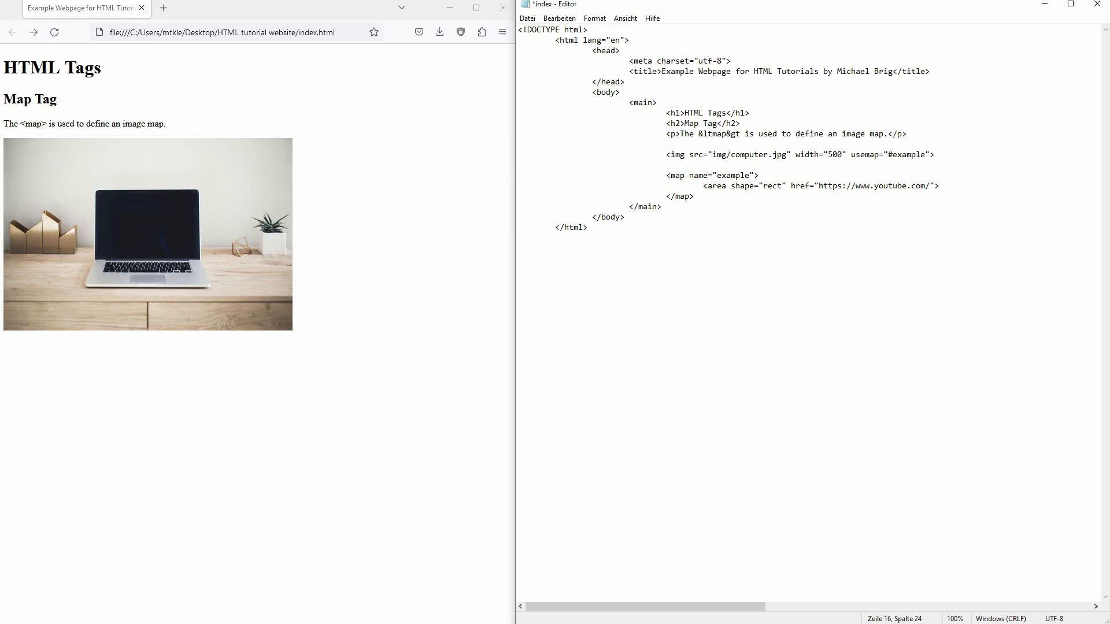
text(coords=")
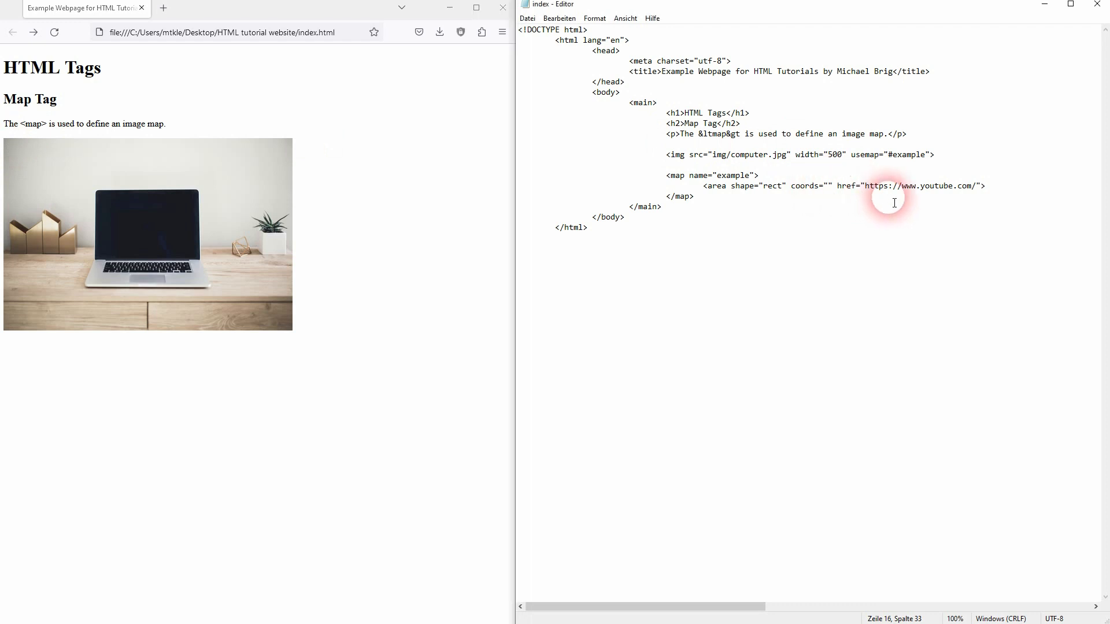
Set the area coords to 0, 0, 100, 0, then revise them to 0, 100, 100, 0
text(0, 0, 0, 0)
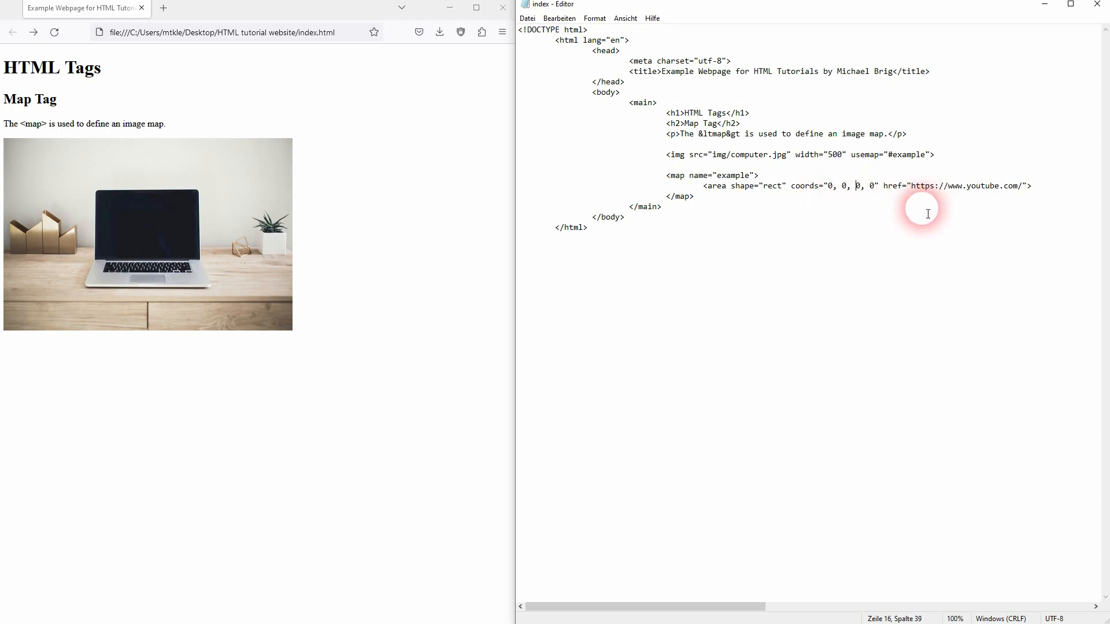
text(10)
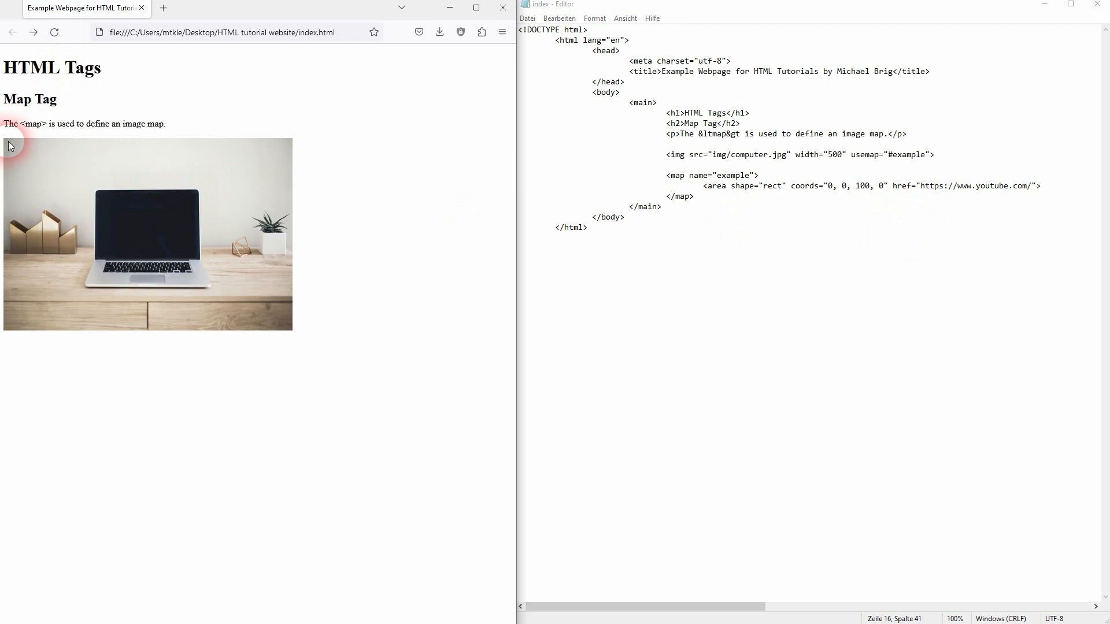
mouse_move(25, 143)
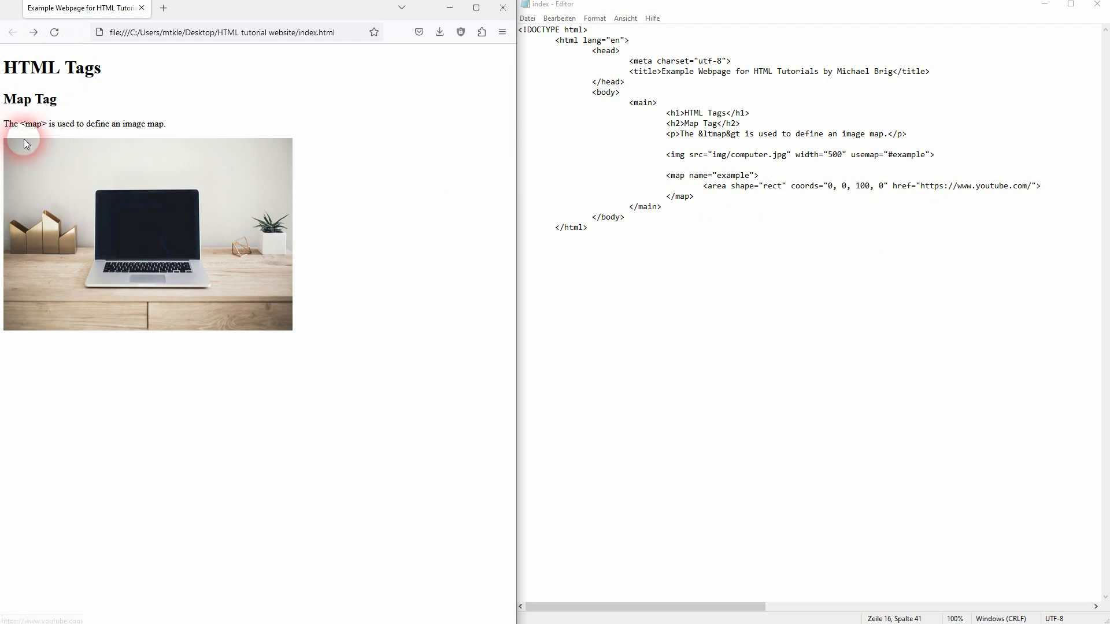
mouse_move(9, 139)
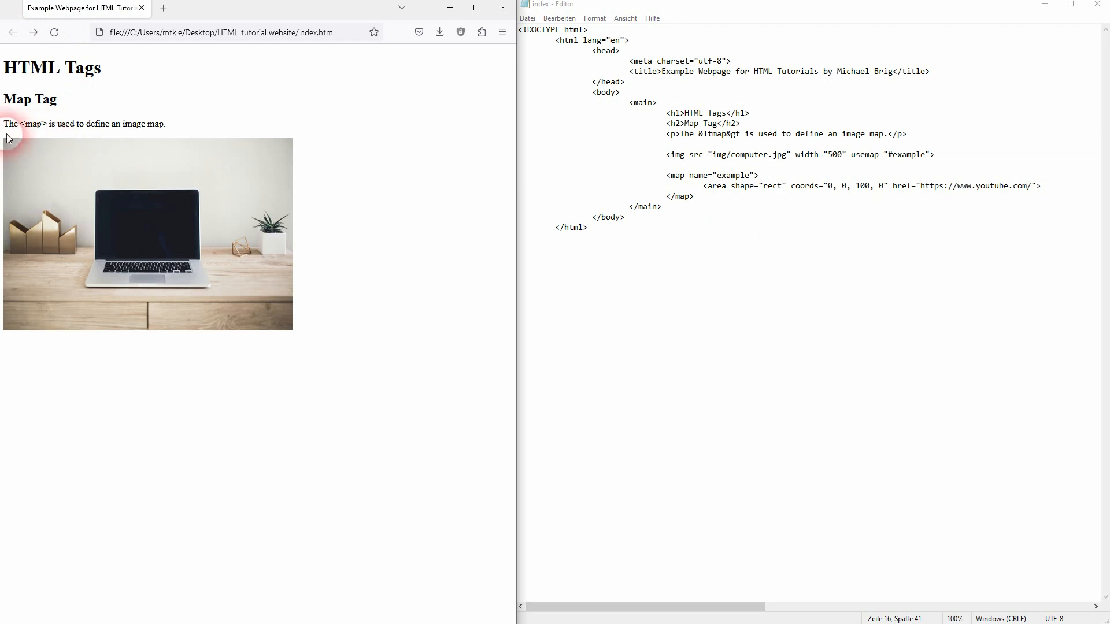
click(844, 186)
text(10)
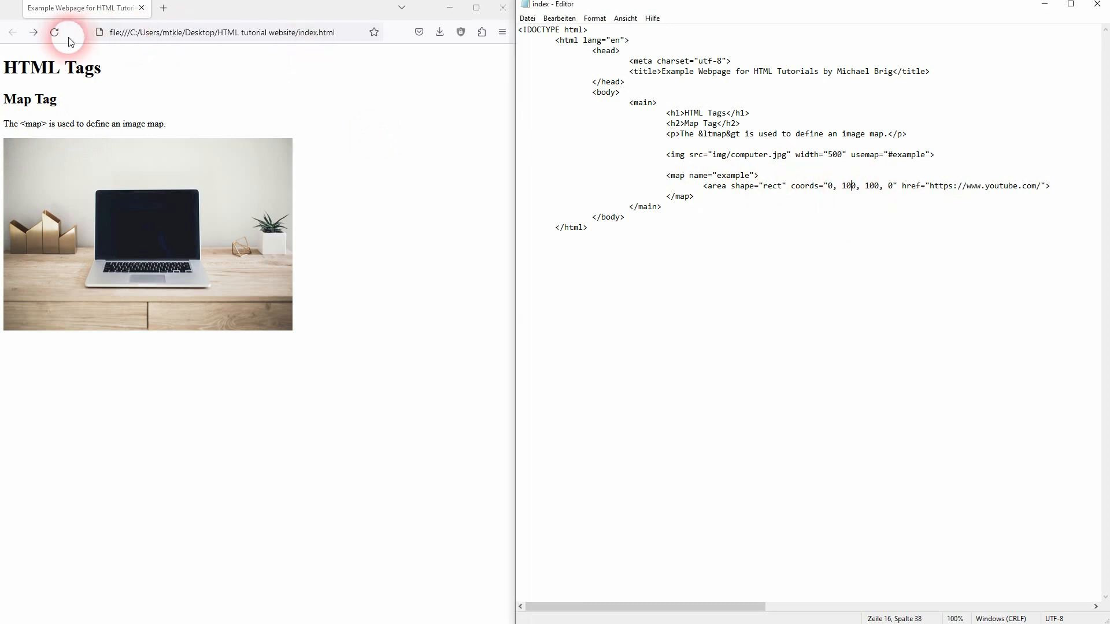
mouse_move(14, 152)
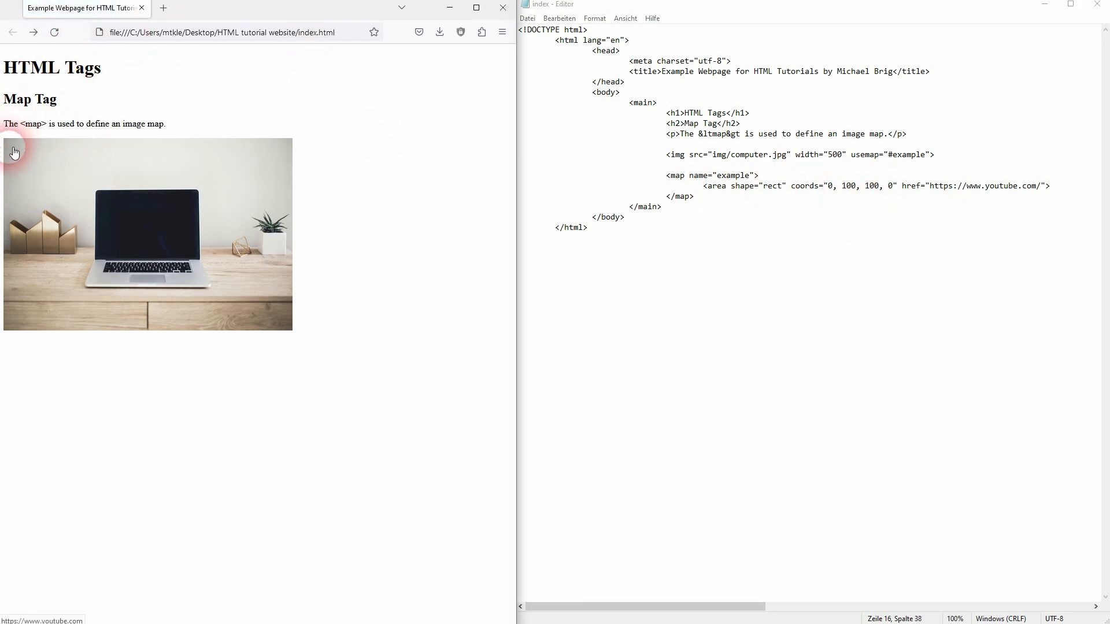
mouse_move(16, 193)
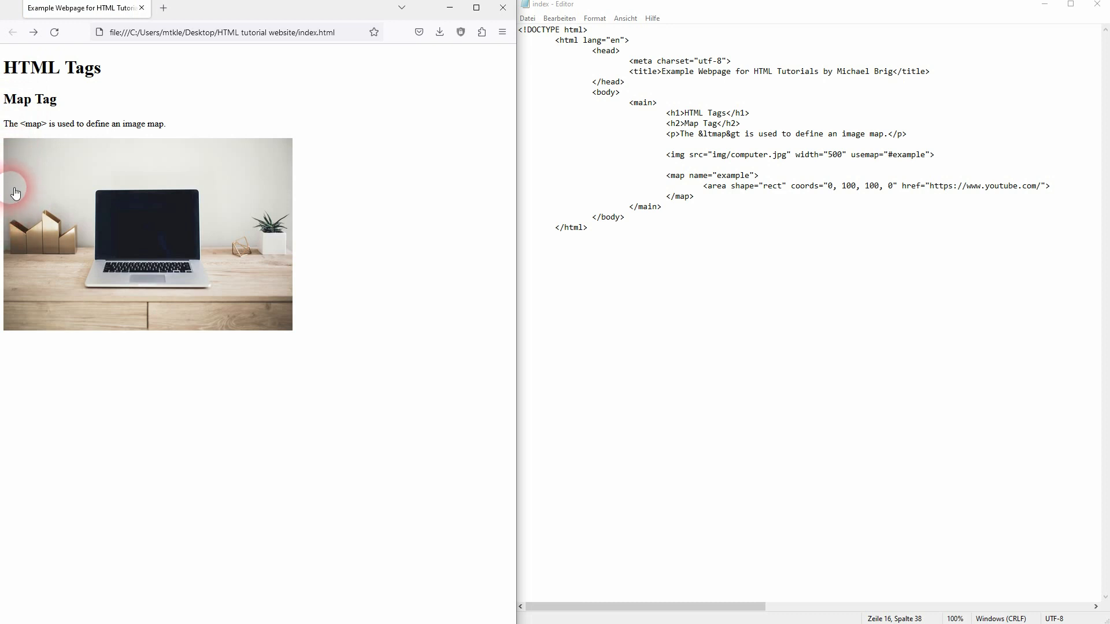
mouse_move(63, 148)
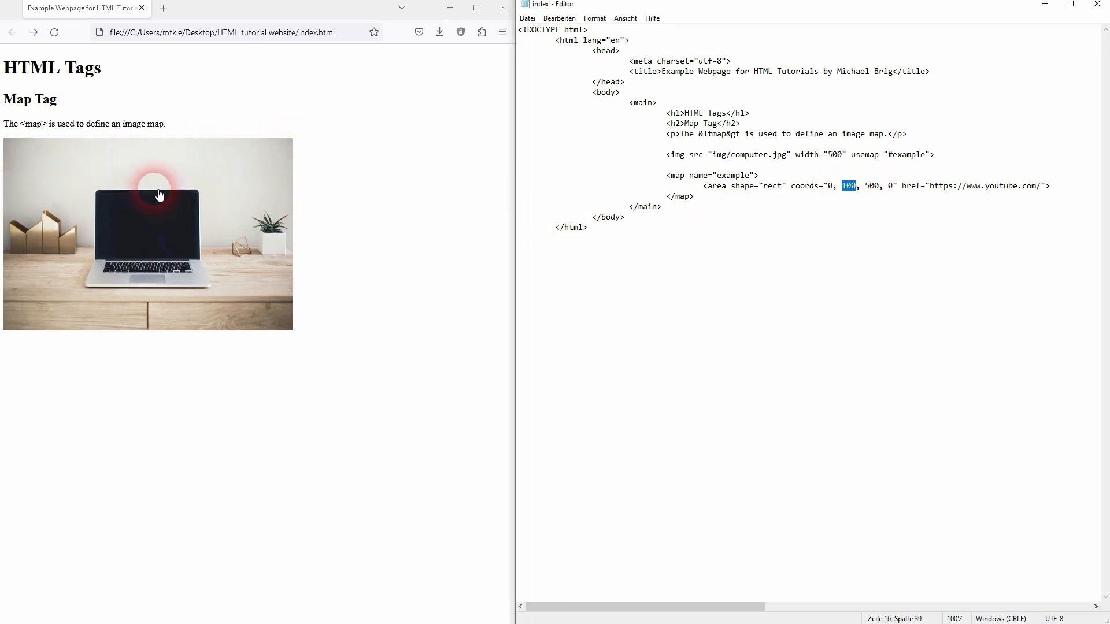
mouse_move(99, 206)
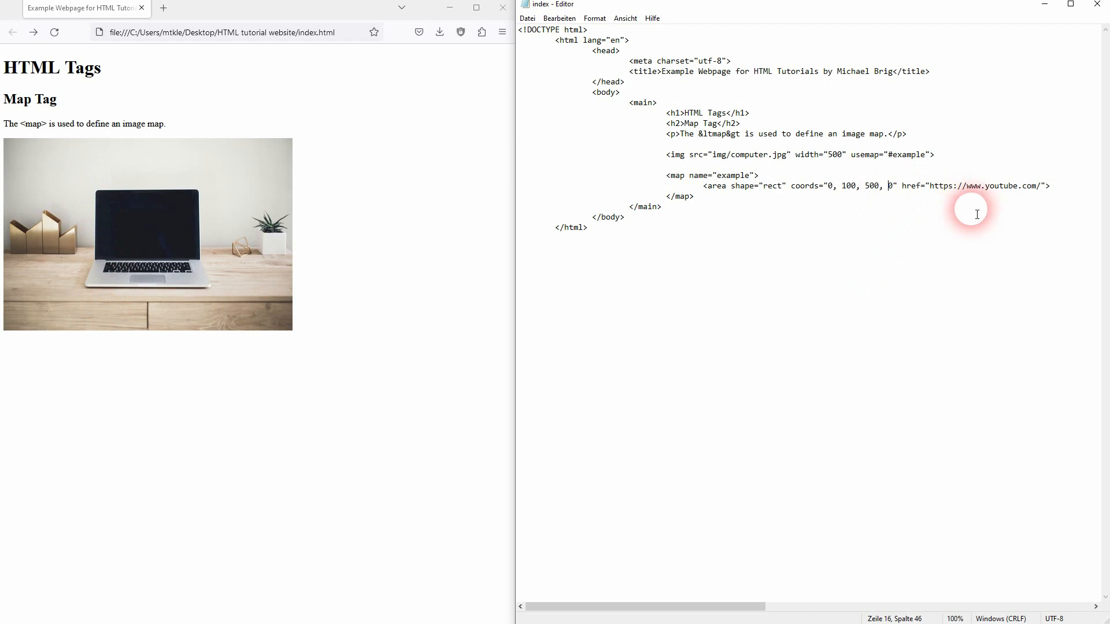
Change the area coords to 0, 100, 500, 500, then to 0, 100, 500, 300
text(000)
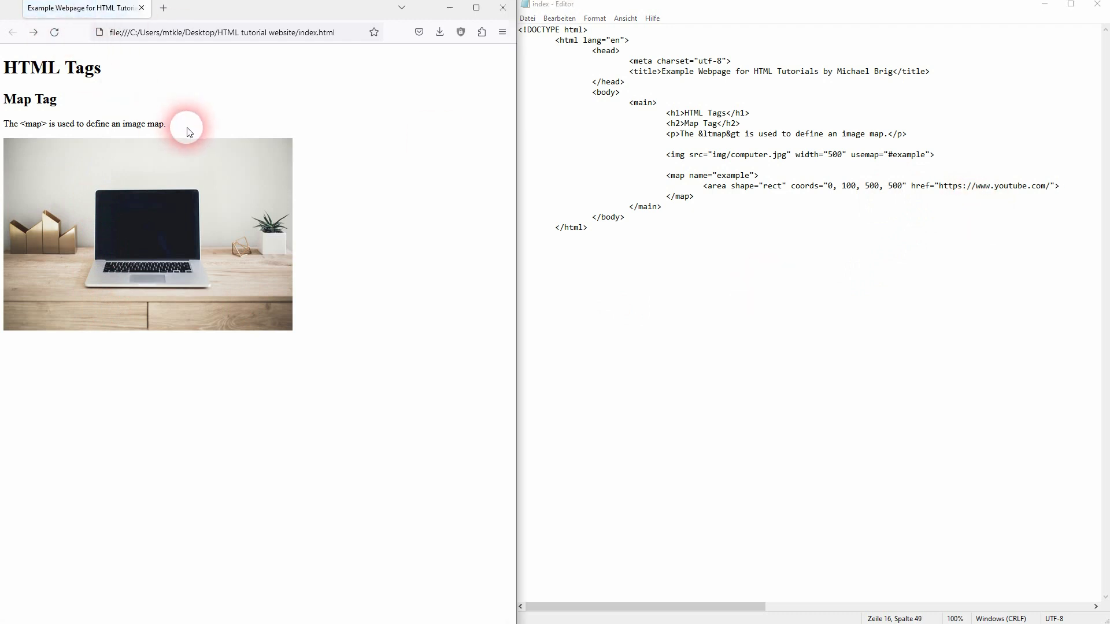
mouse_move(259, 280)
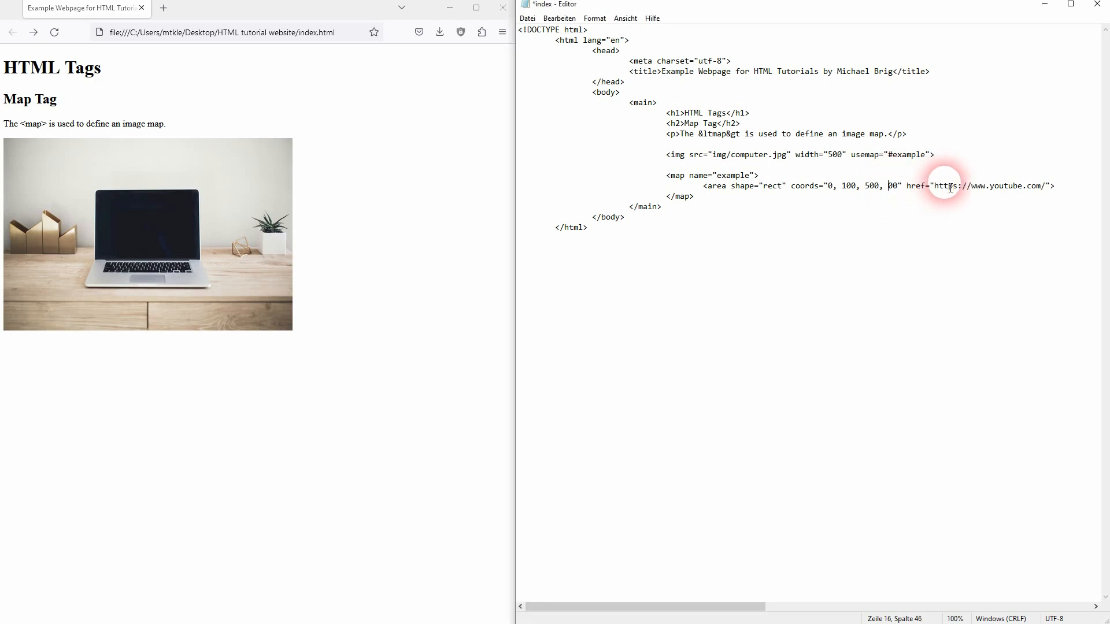
text(3)
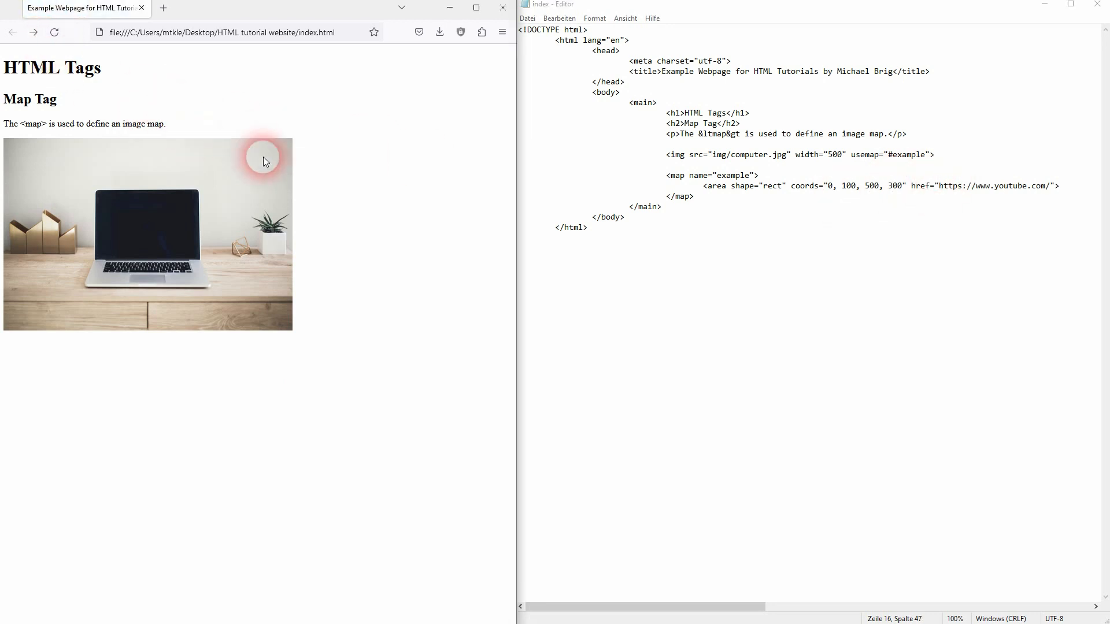
mouse_move(258, 246)
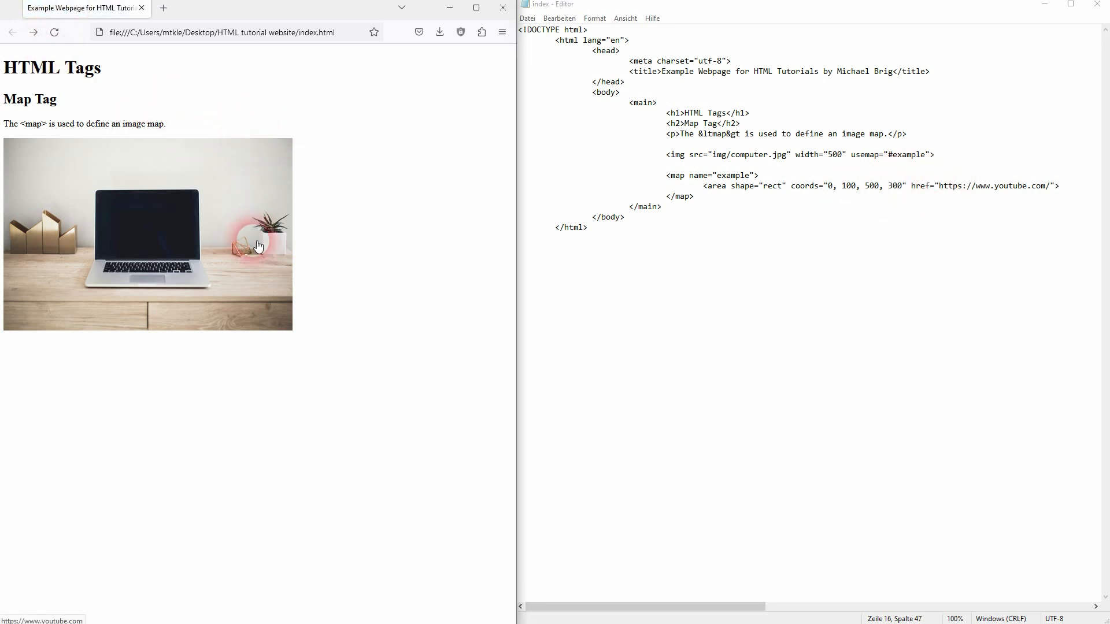
mouse_move(259, 331)
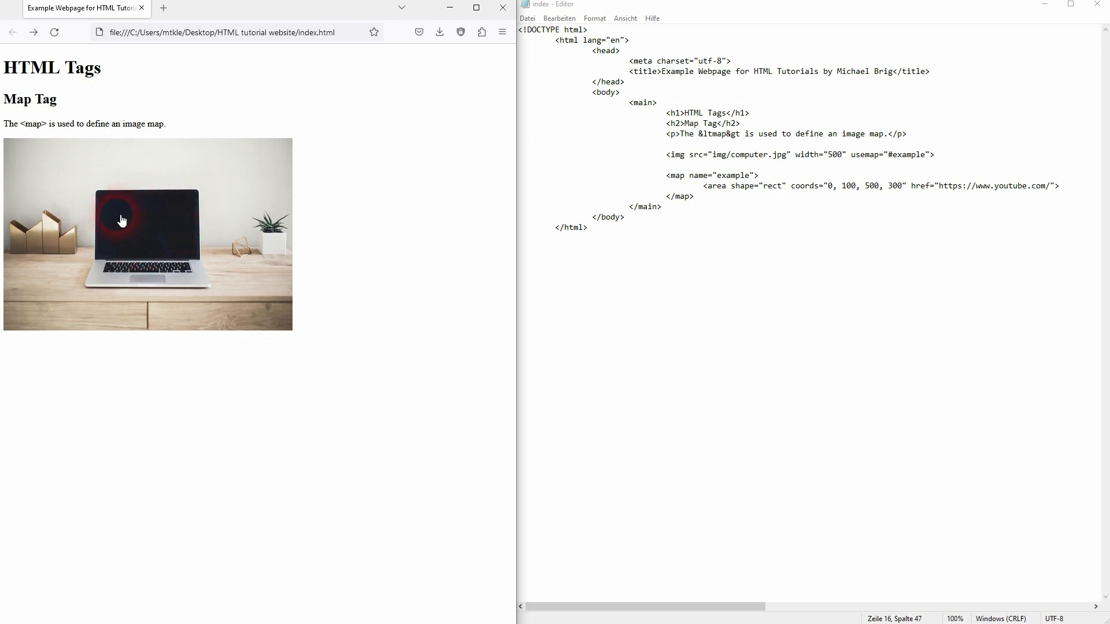
mouse_move(119, 220)
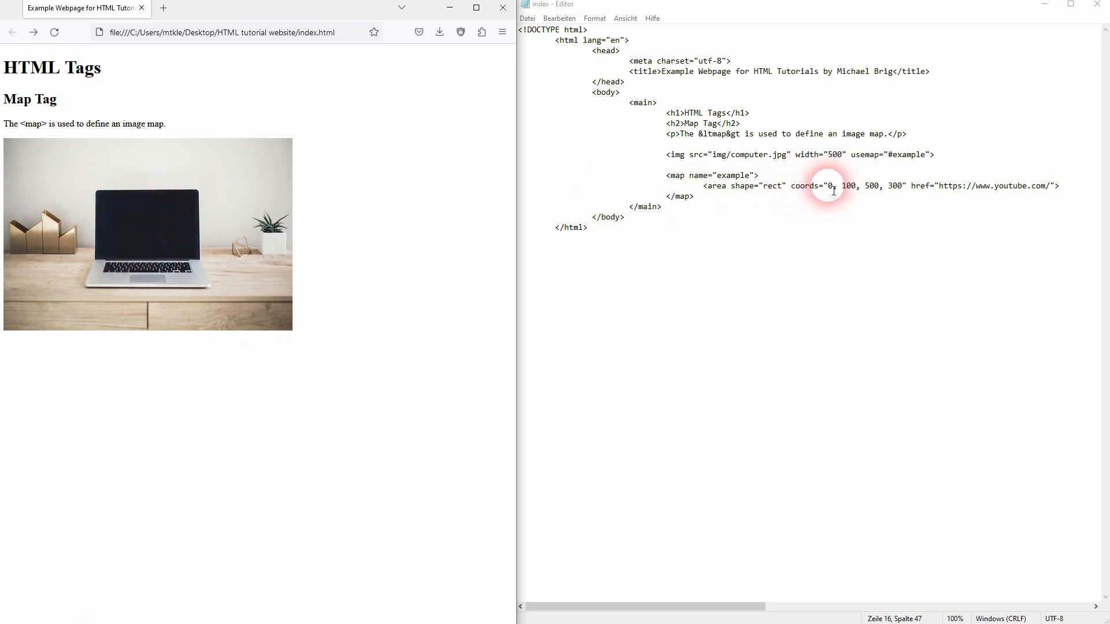
Change the coords' first value to 150, then to 160, with the third at 340, and save
text(150)
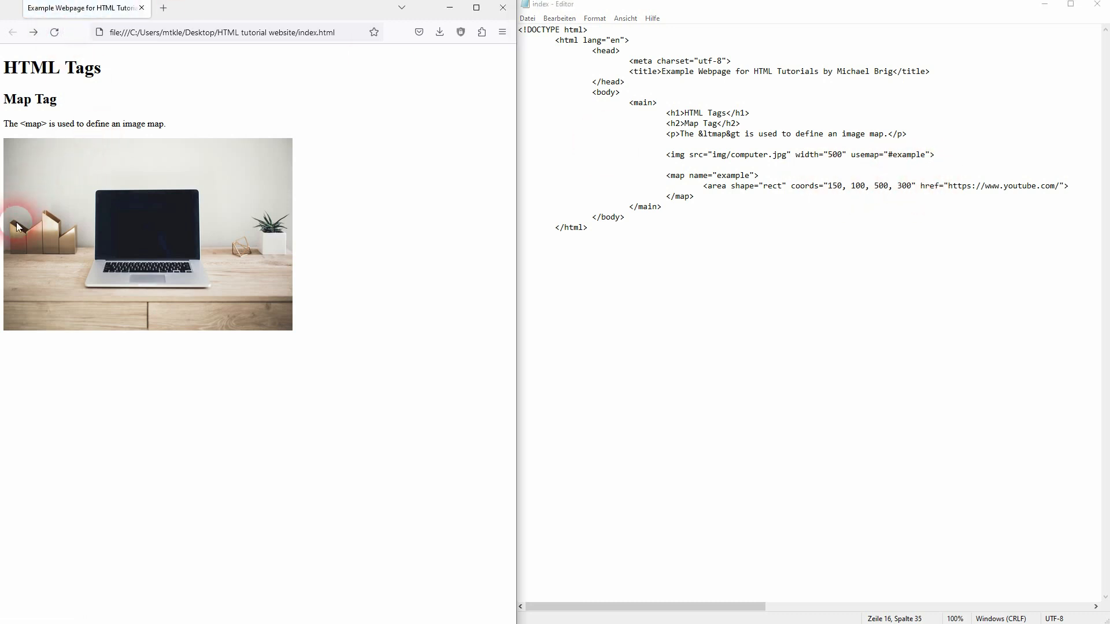
mouse_move(83, 217)
text(6)
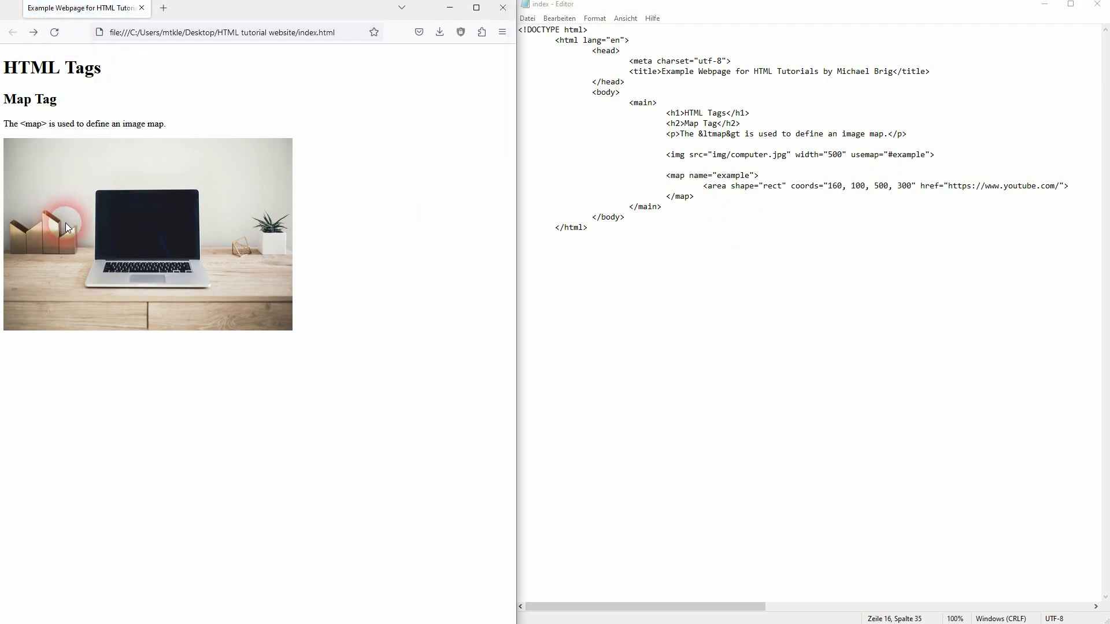
mouse_move(90, 223)
text(3)
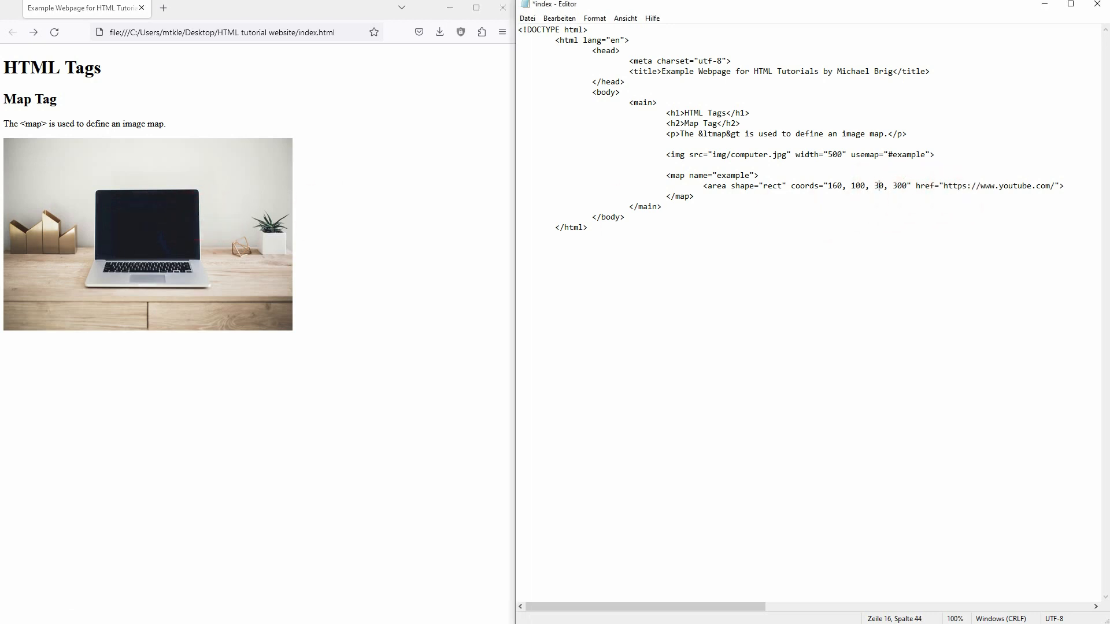
click(54, 31)
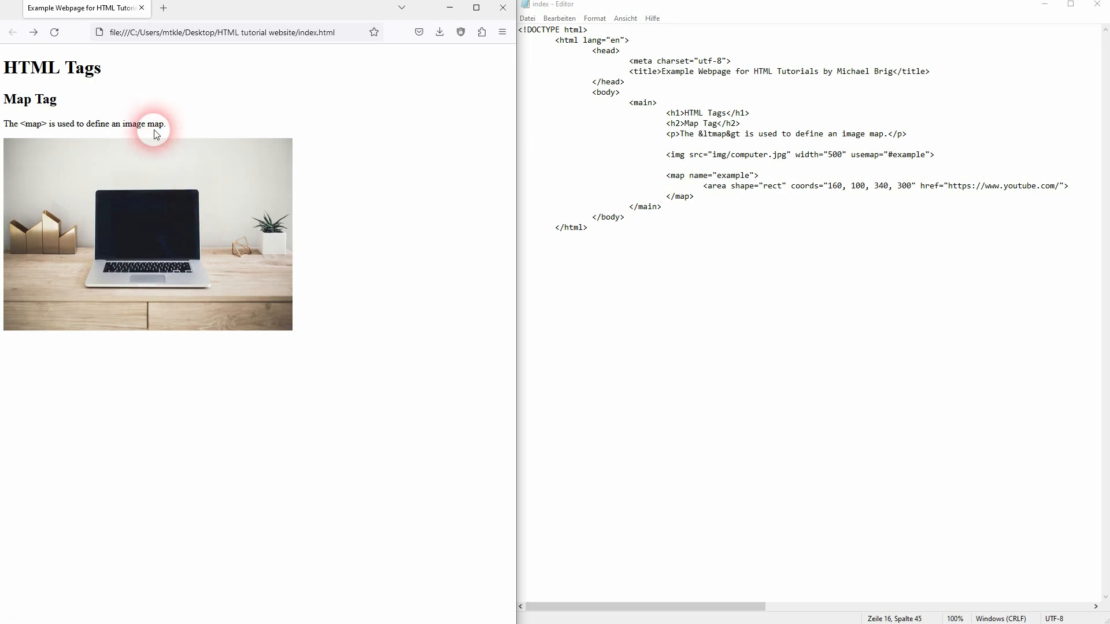
mouse_move(158, 202)
text(9)
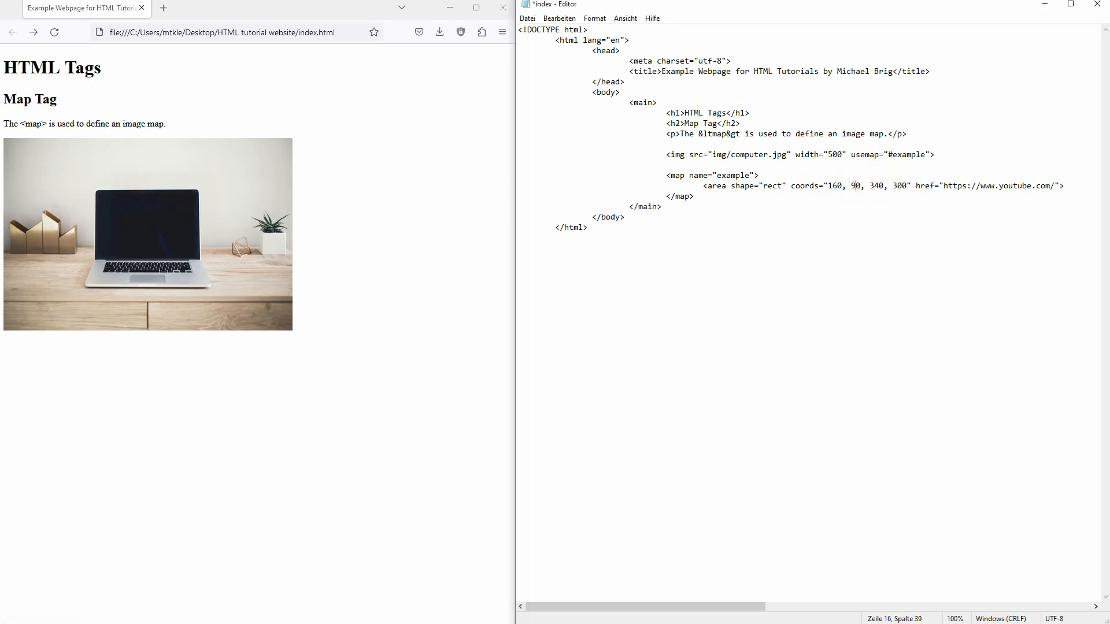
Set the coords to 160, 90, 340, 200 and test the YouTube link over the laptop screen
click(168, 145)
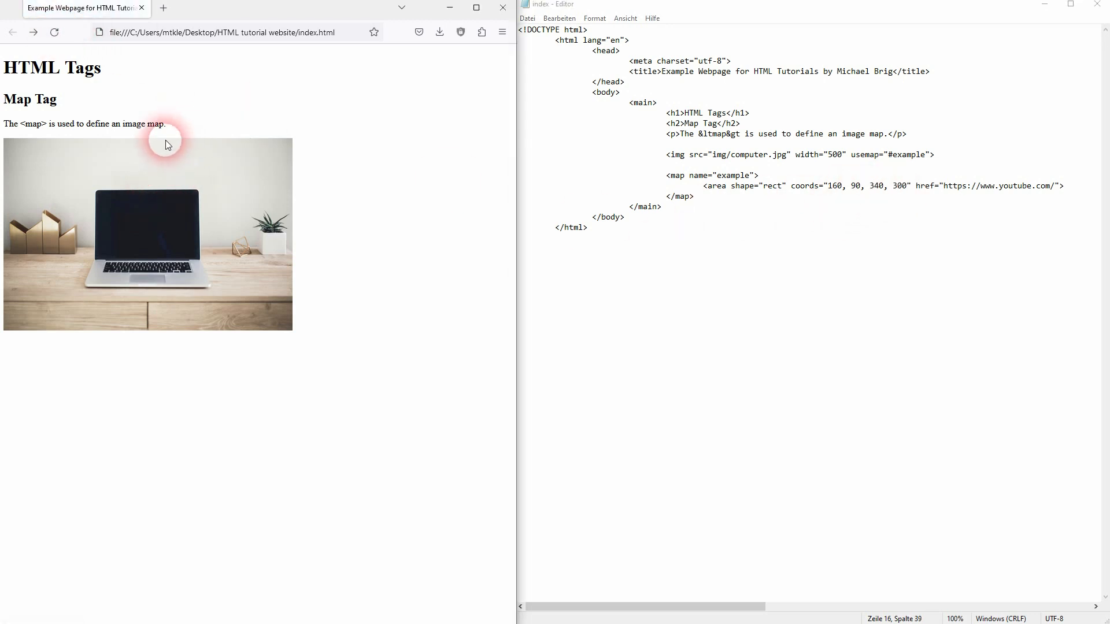
mouse_move(168, 198)
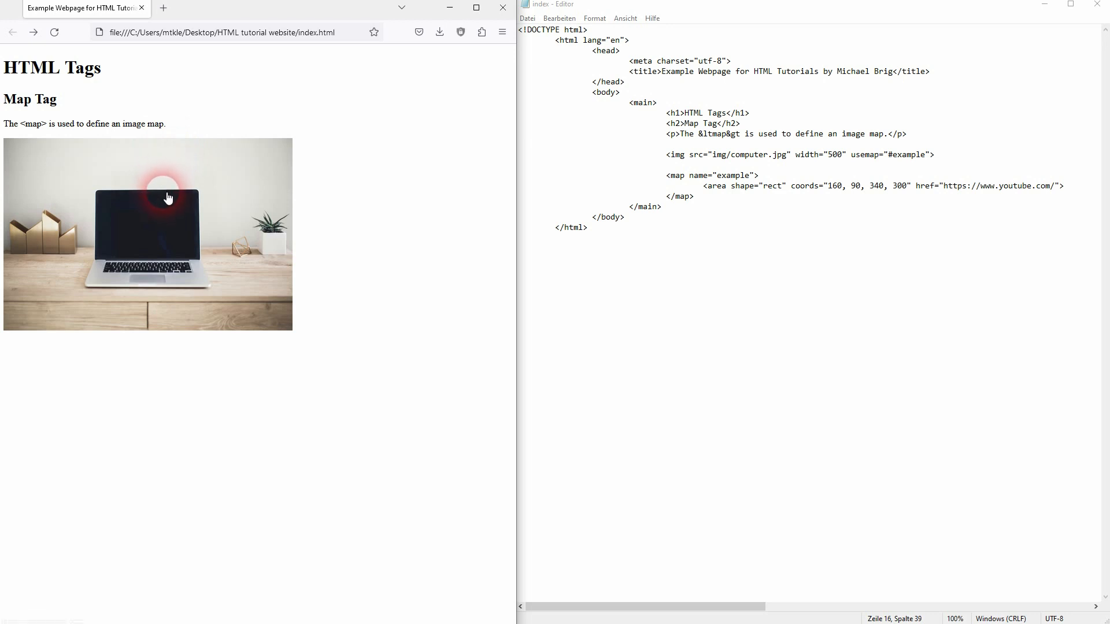
mouse_move(168, 261)
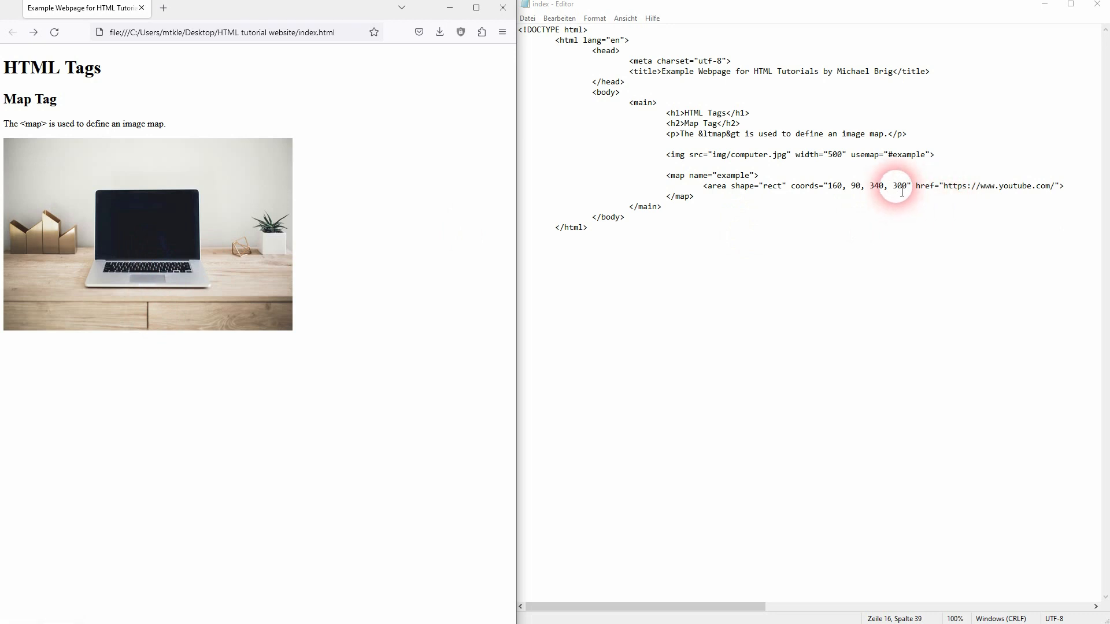
text(200)
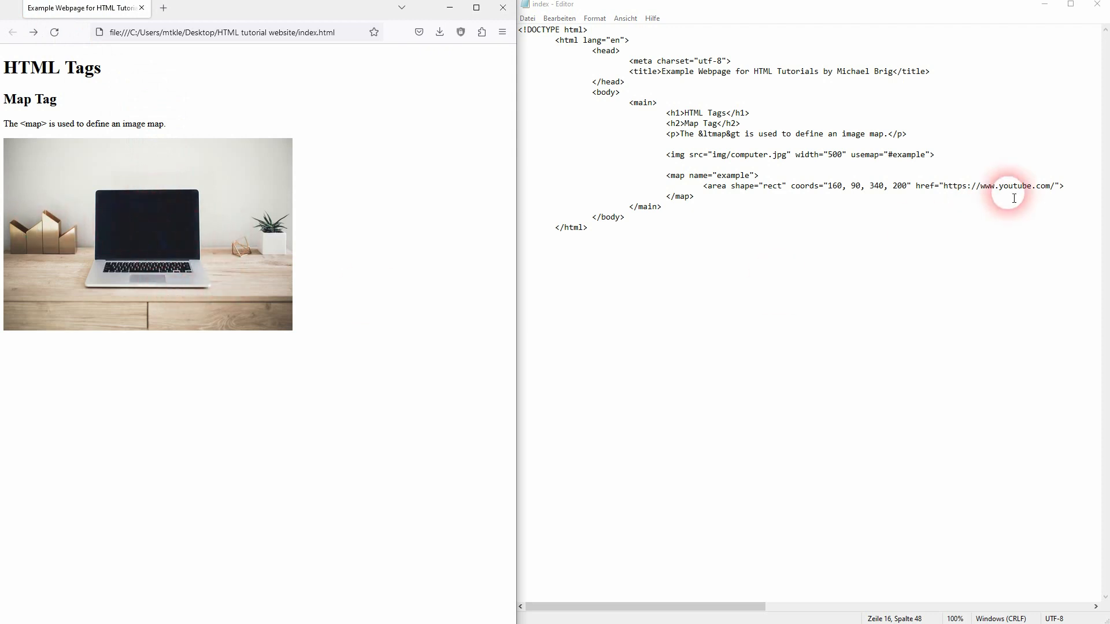
double_click(1000, 186)
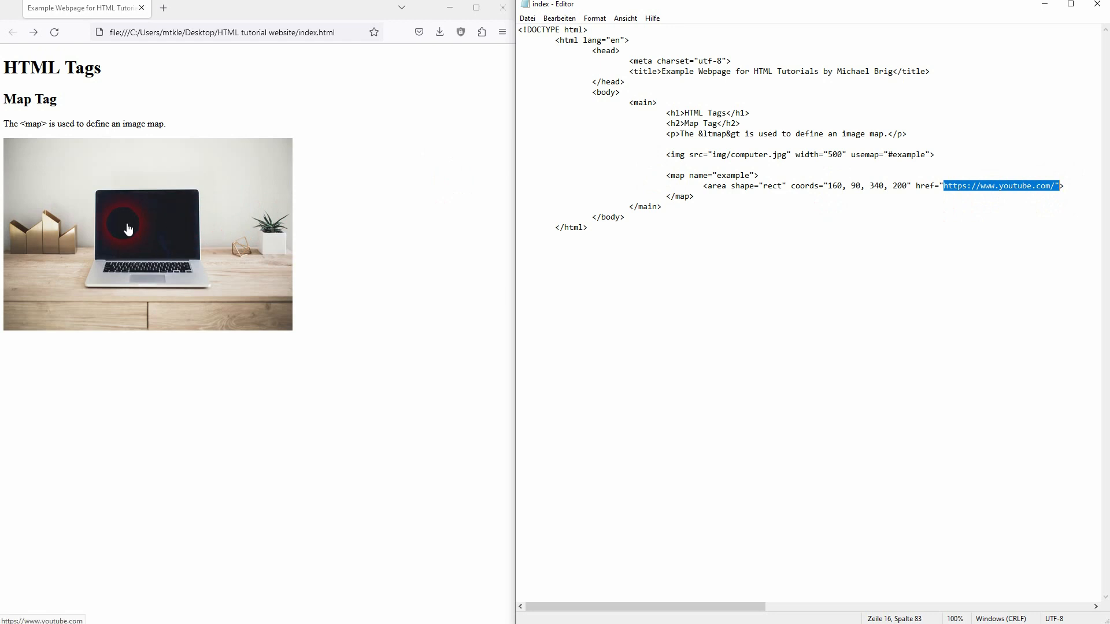
click(130, 230)
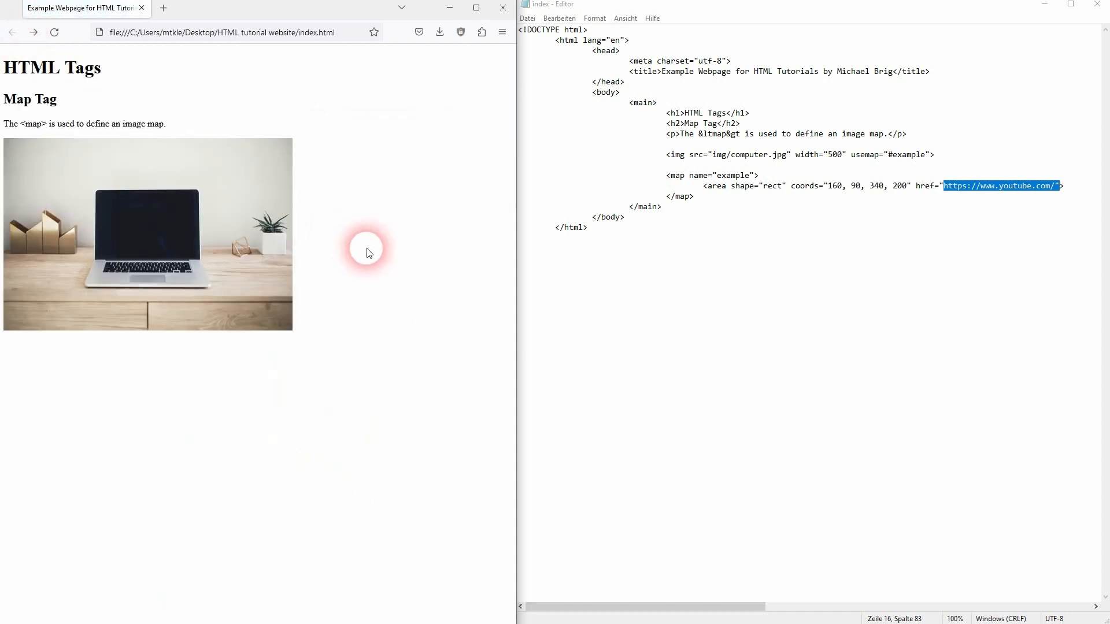
click(706, 189)
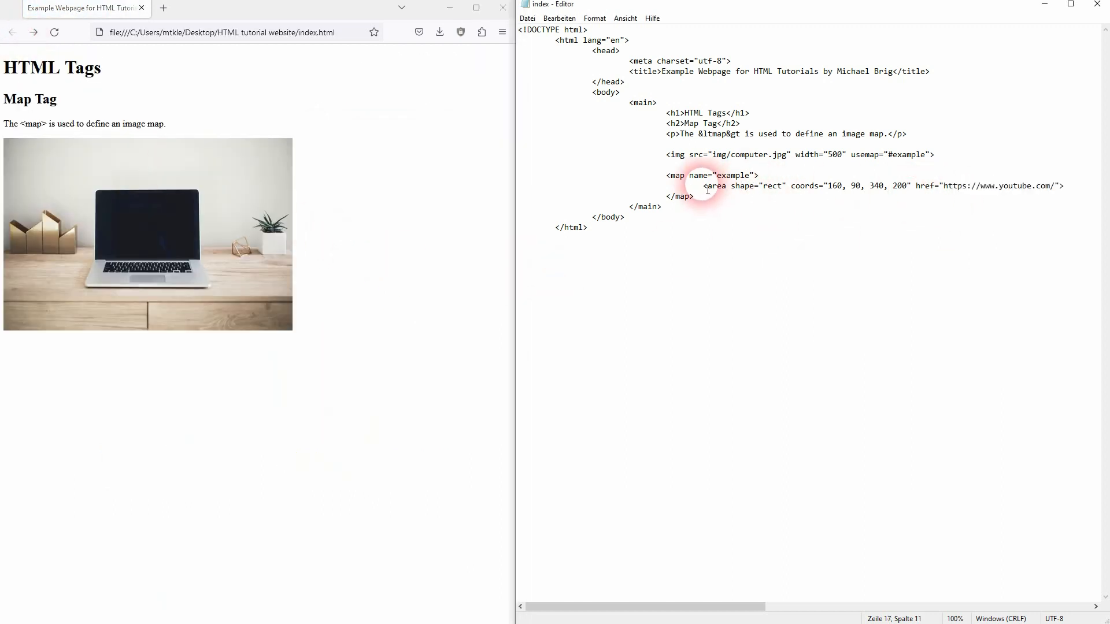
double_click(715, 185)
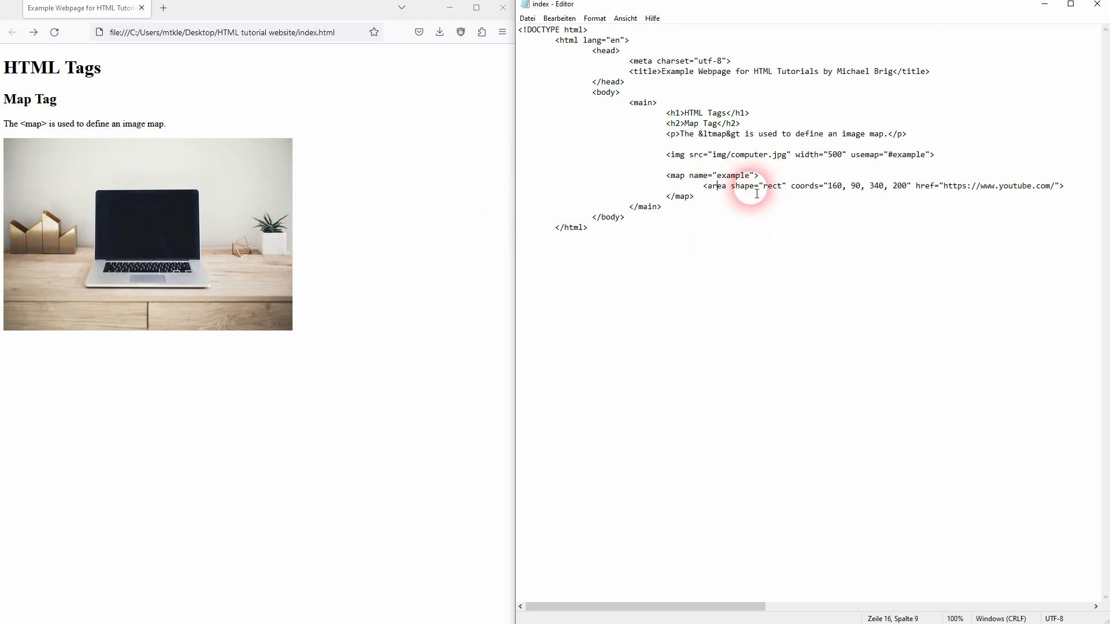
double_click(711, 176)
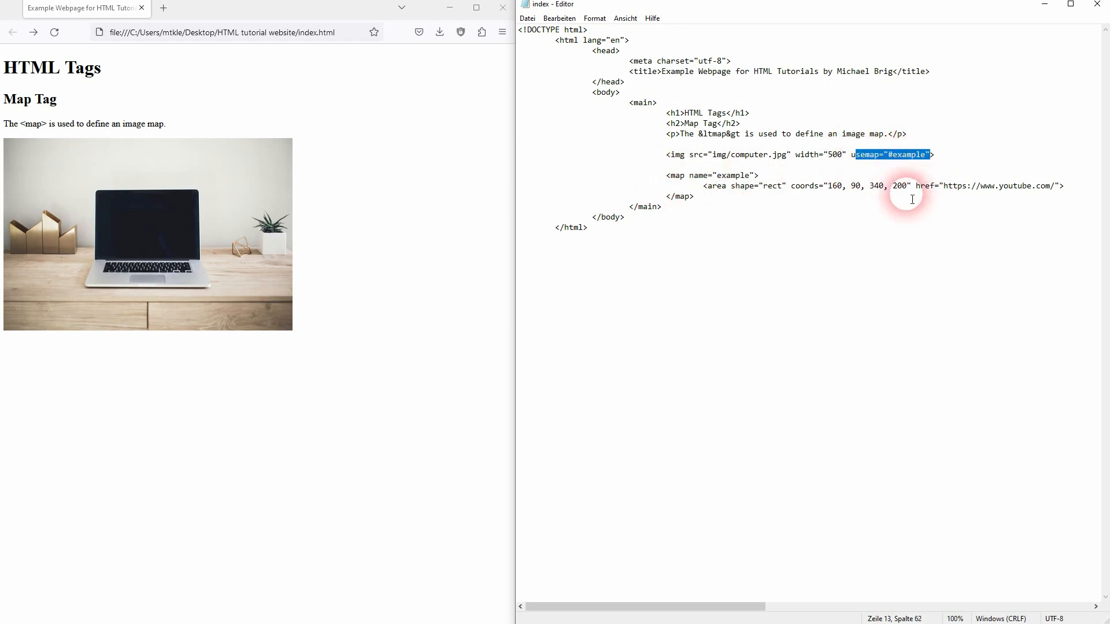
click(858, 218)
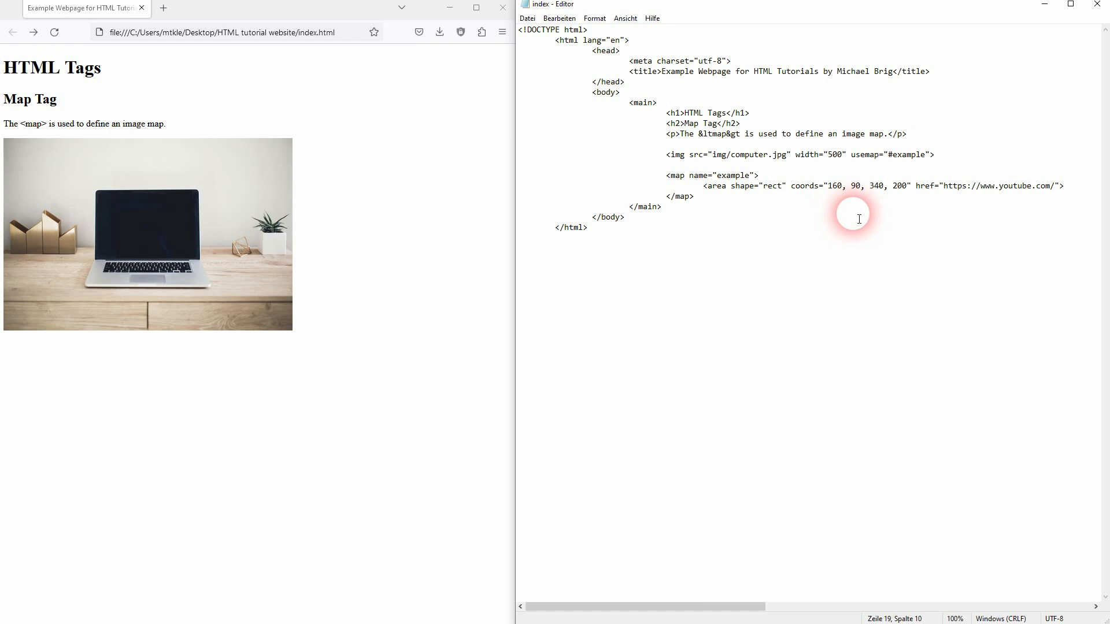